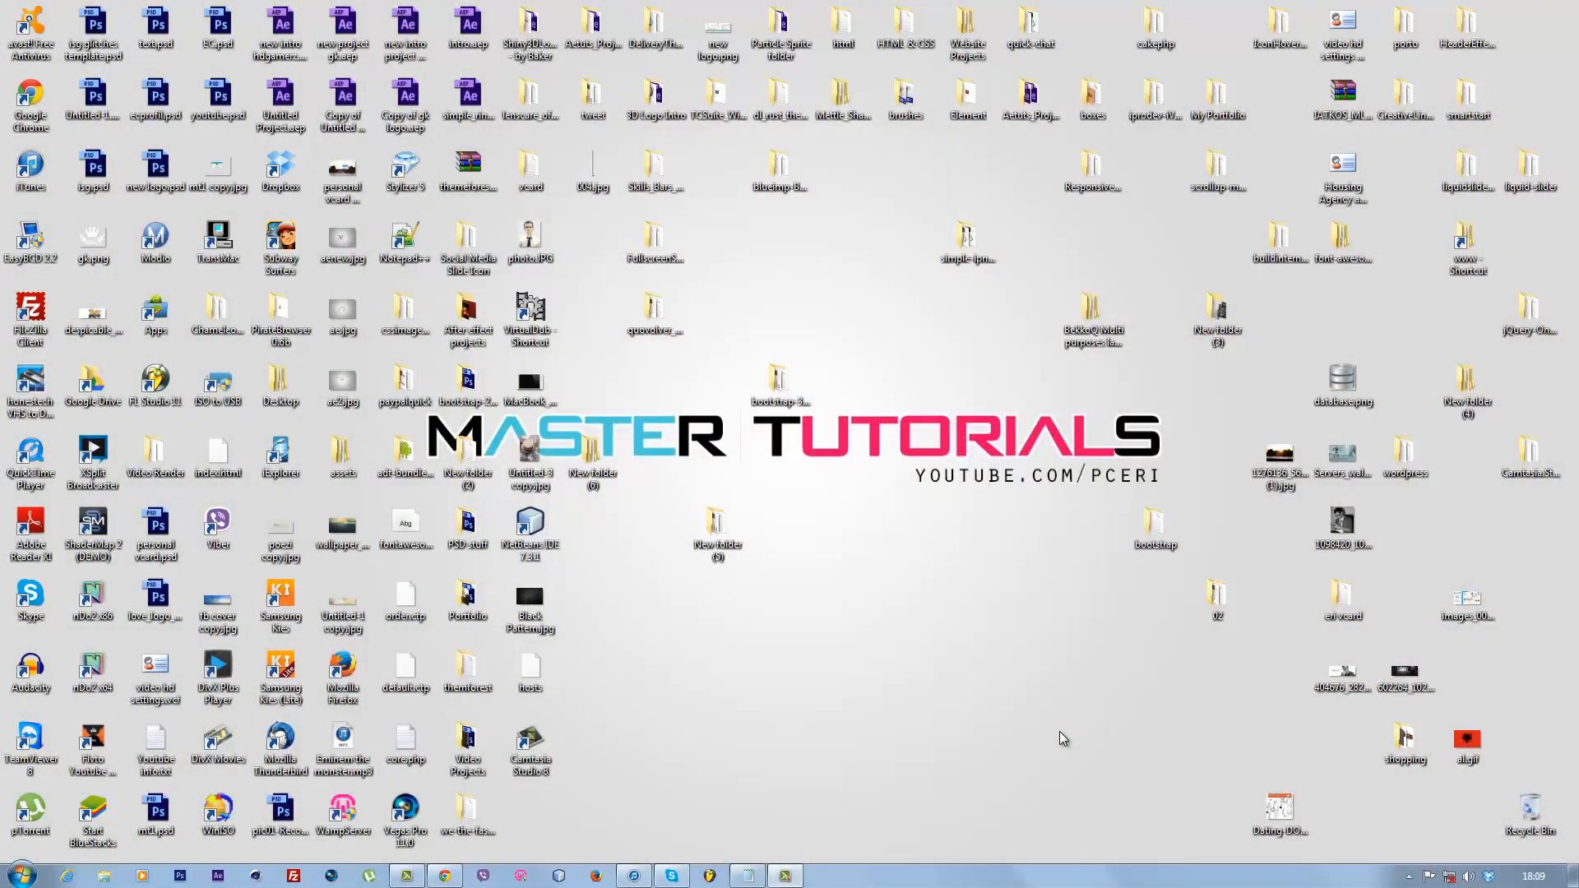
pyautogui.moveTo(852, 739)
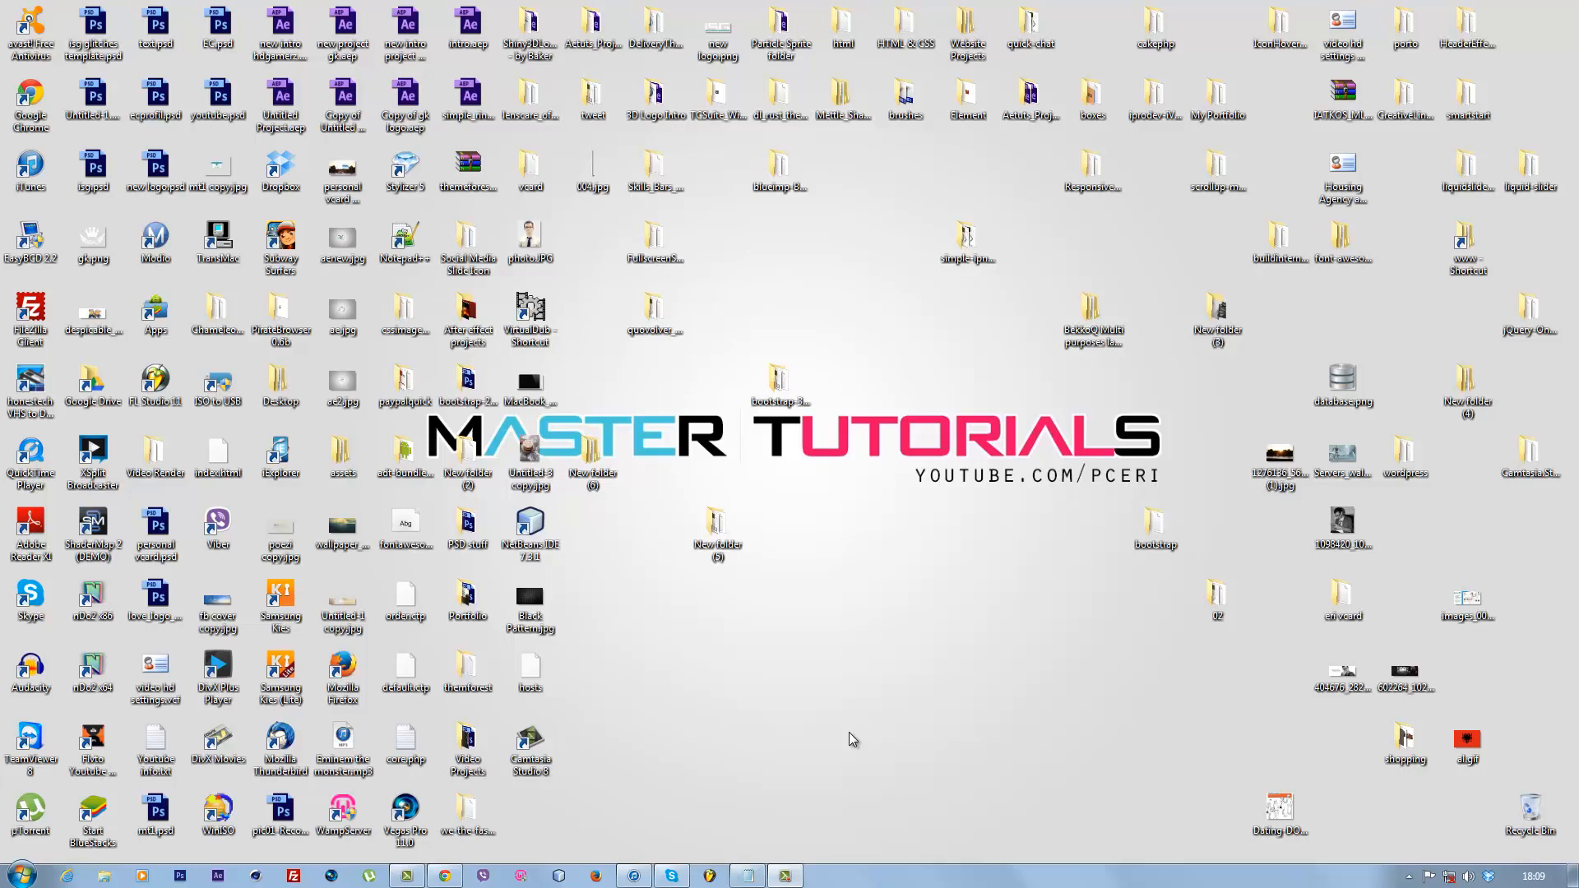
pyautogui.moveTo(855, 742)
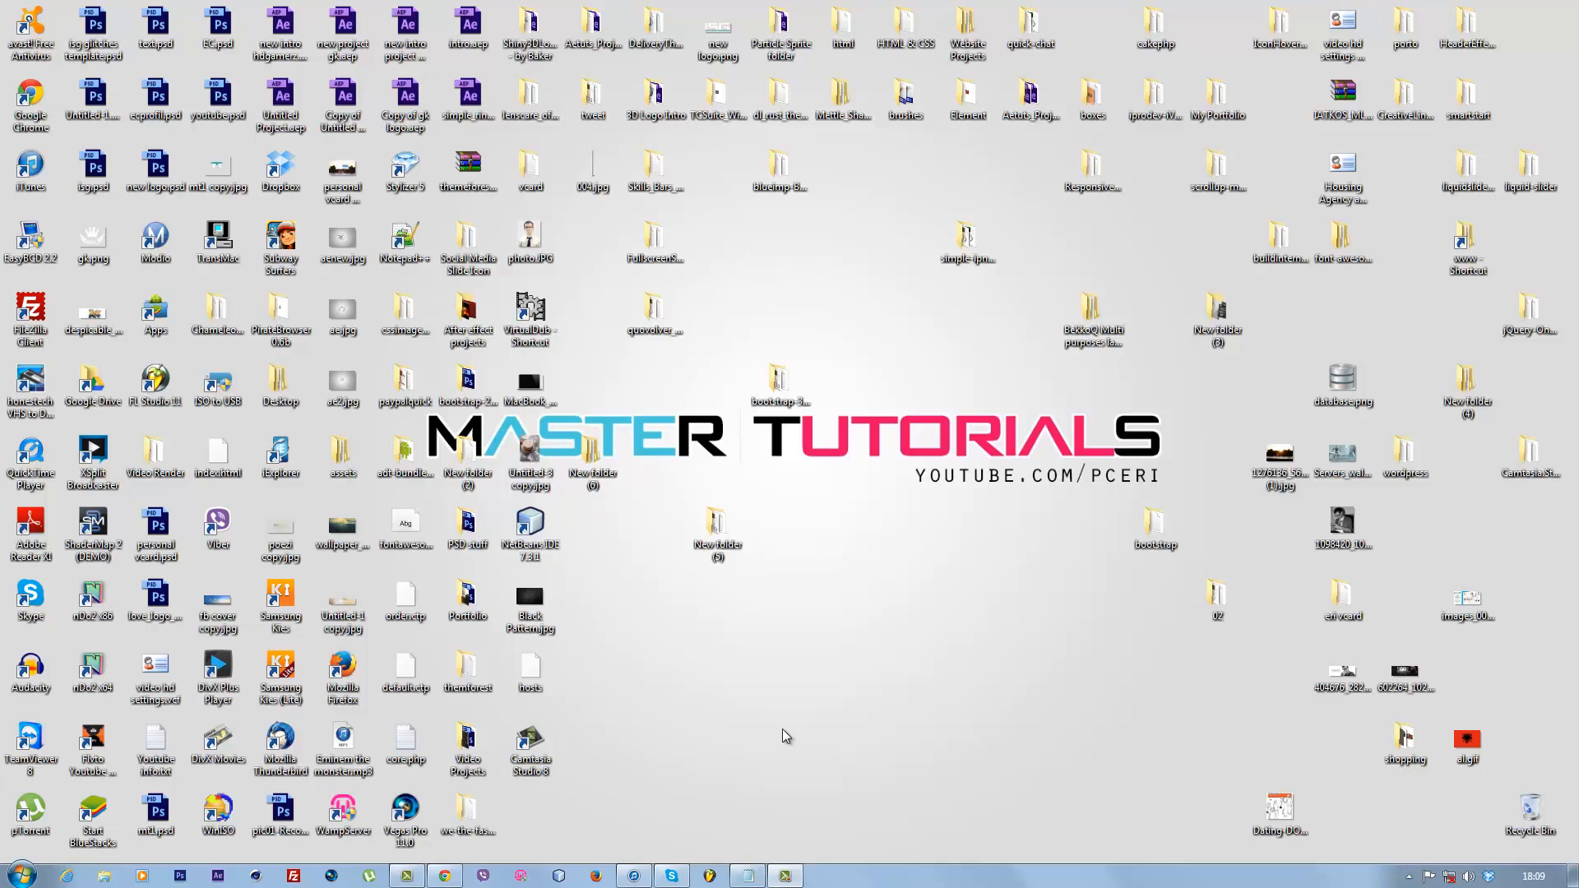
pyautogui.moveTo(793, 737)
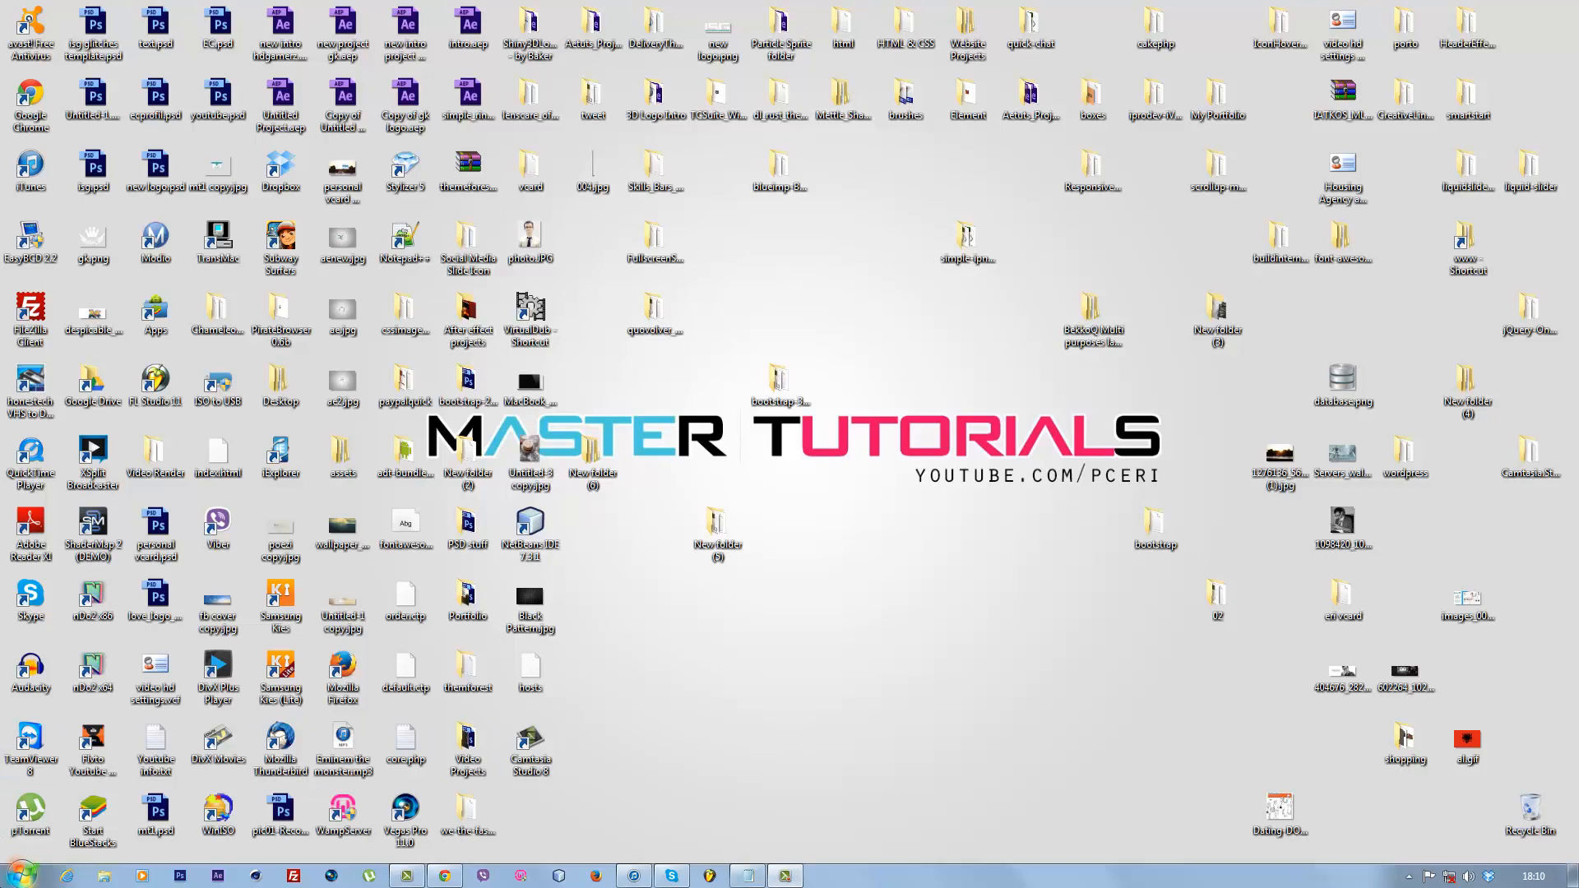
# Reach the Windows Firewall page of Control Panel from the Start menu
pyautogui.click(15, 872)
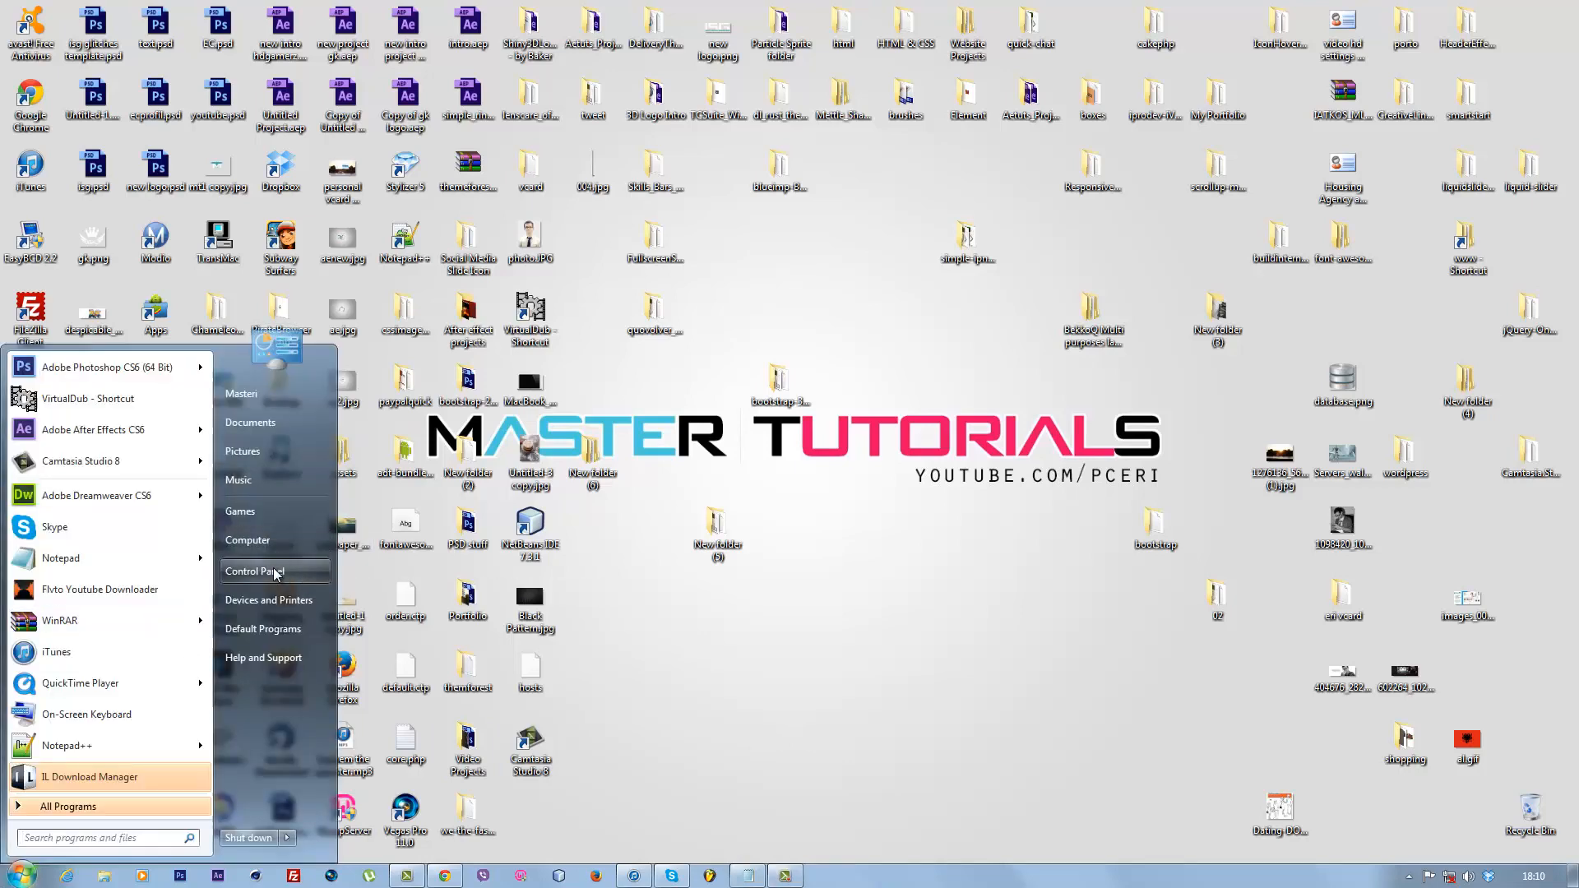
pyautogui.click(253, 573)
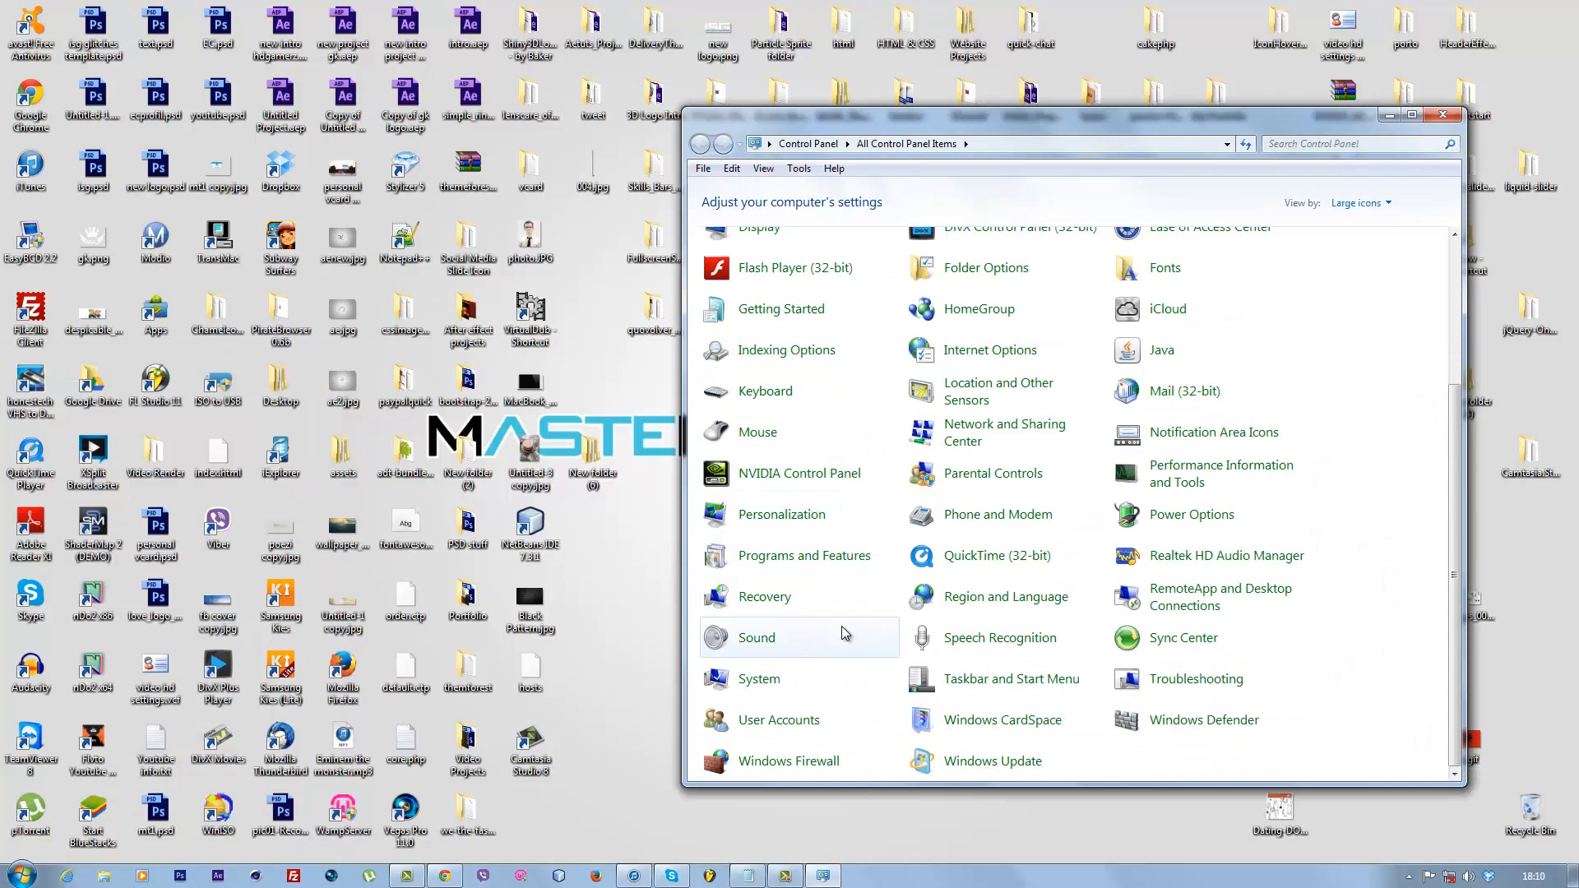
pyautogui.moveTo(788, 762)
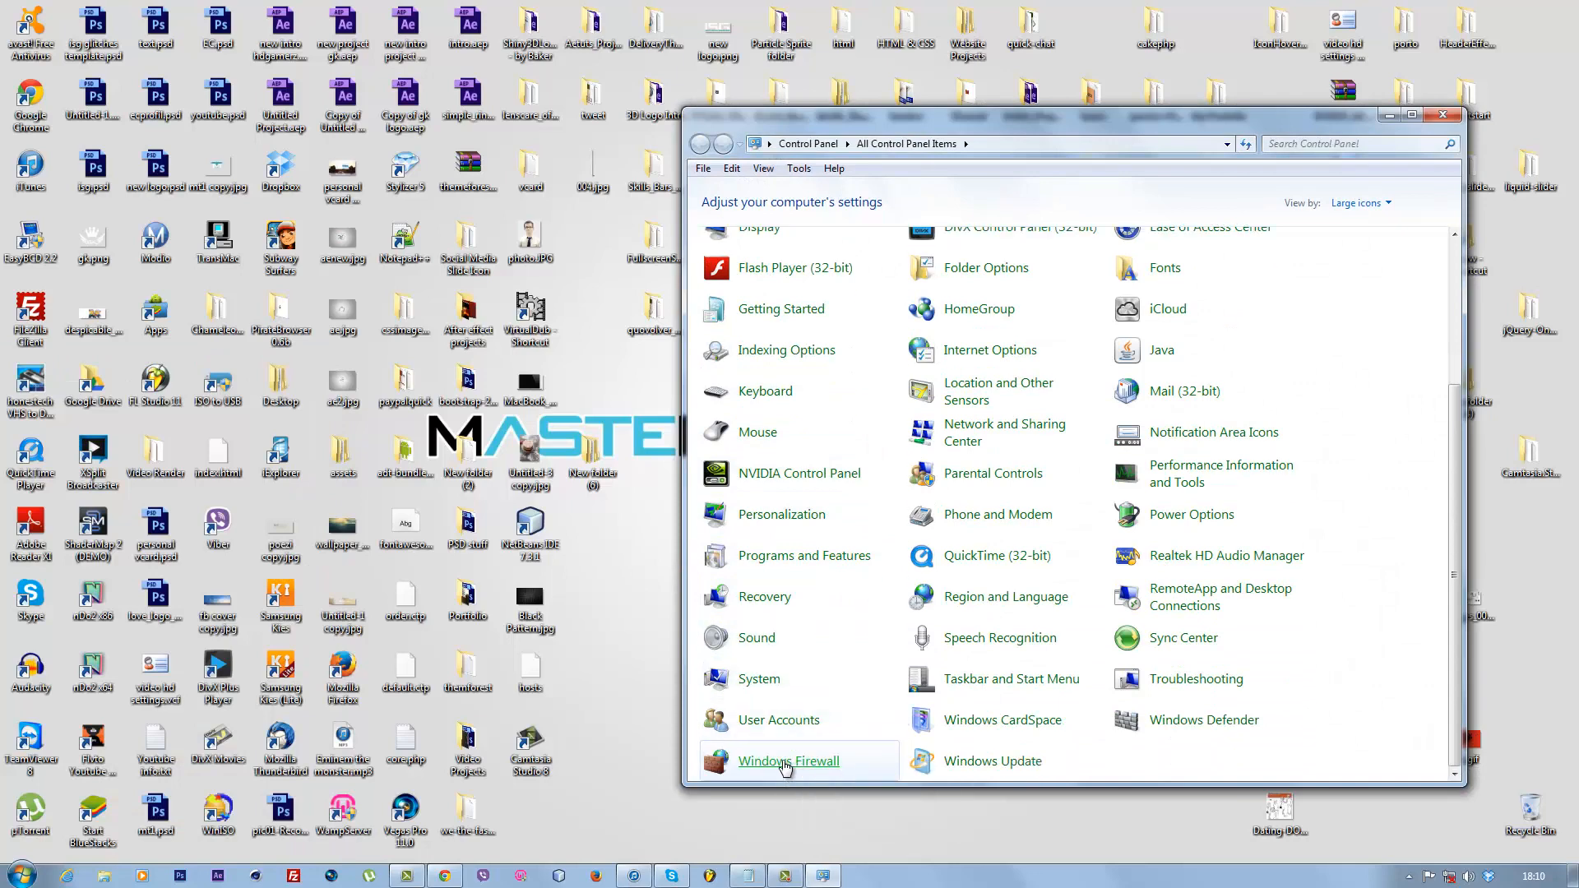
pyautogui.click(788, 760)
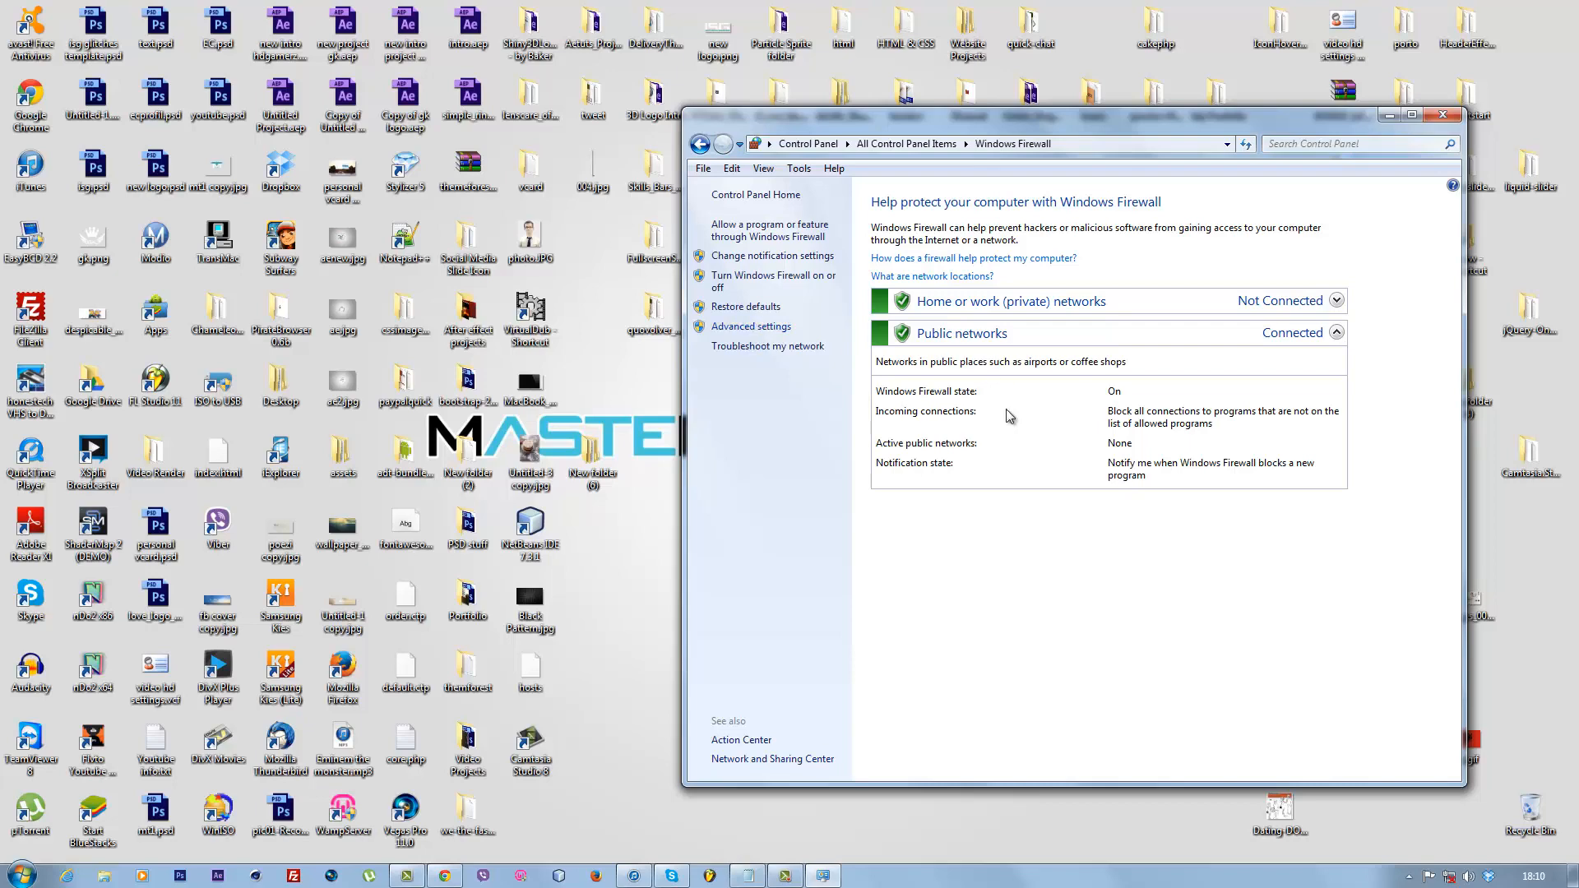
# Enter Advanced settings, show Inbound Rules and start a new inbound rule
pyautogui.click(750, 325)
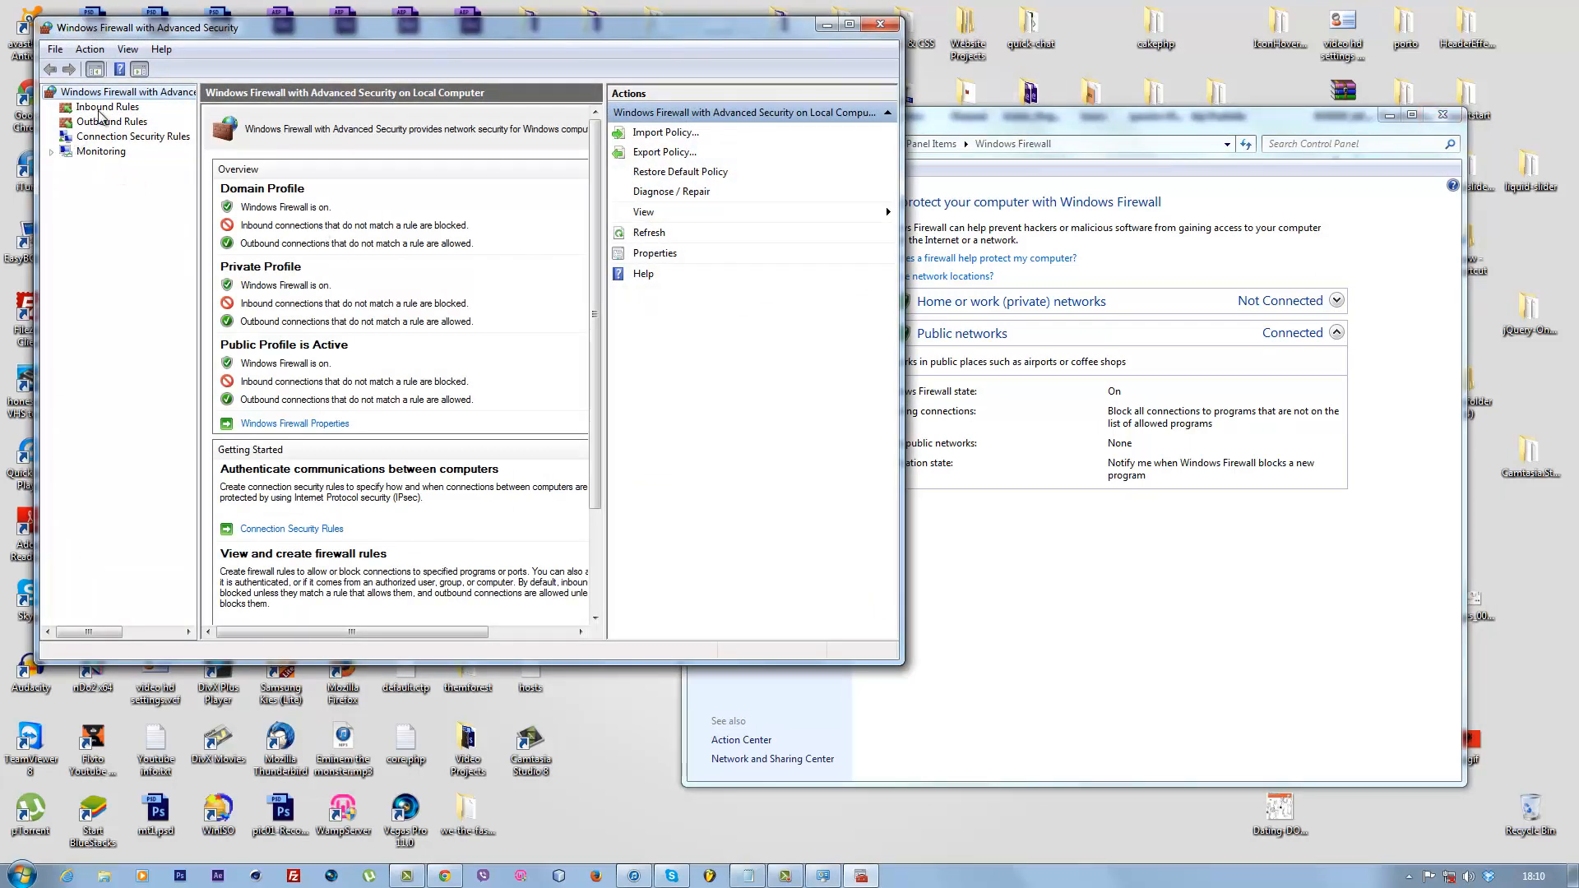
pyautogui.click(109, 107)
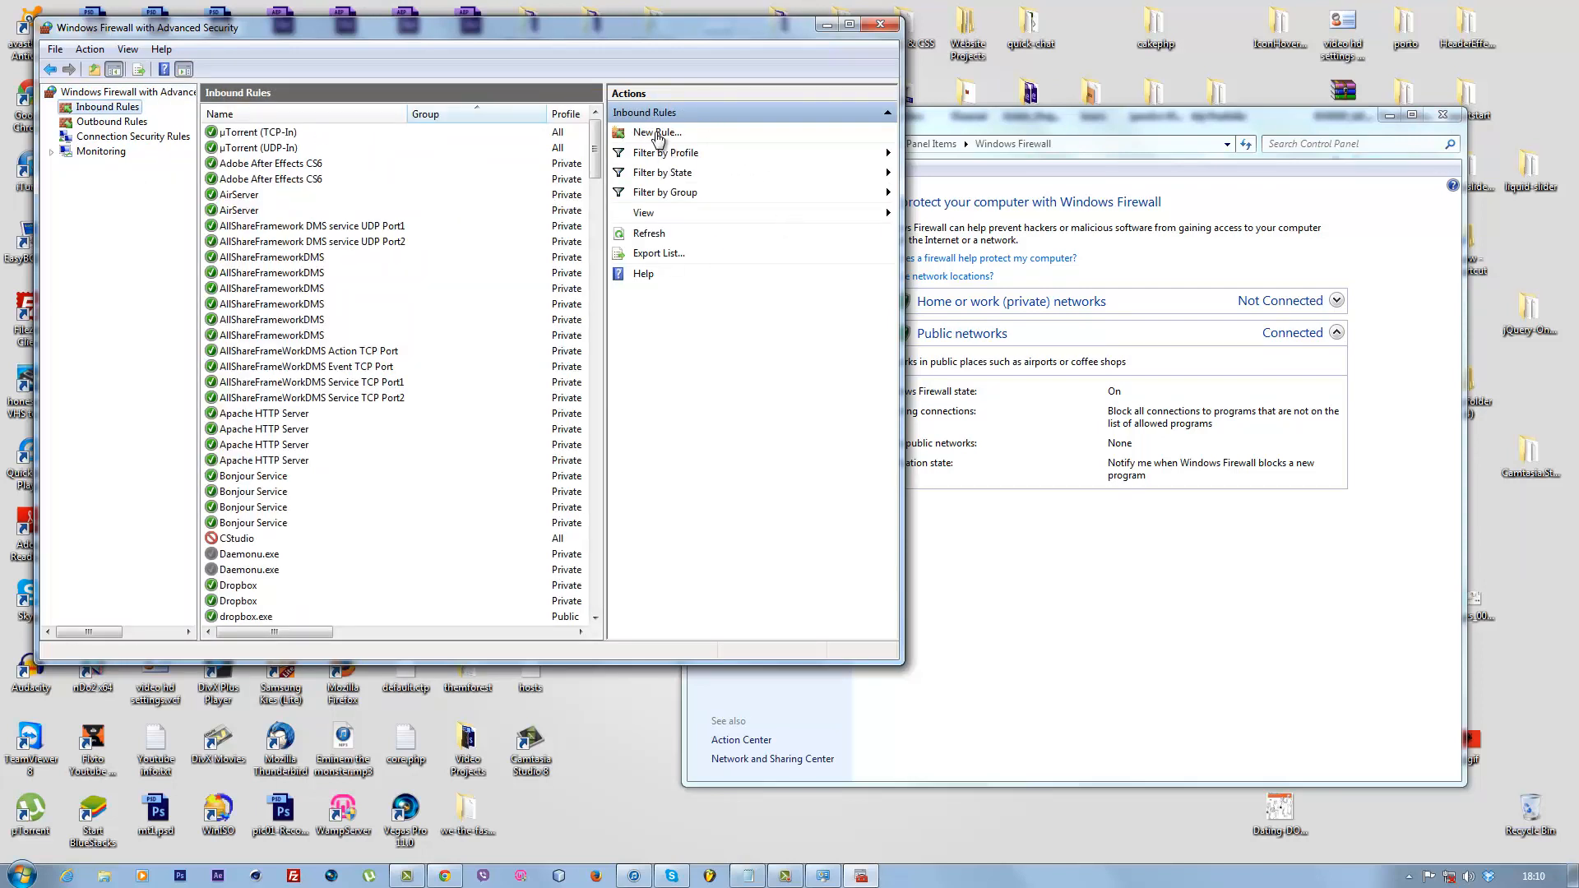
pyautogui.click(655, 132)
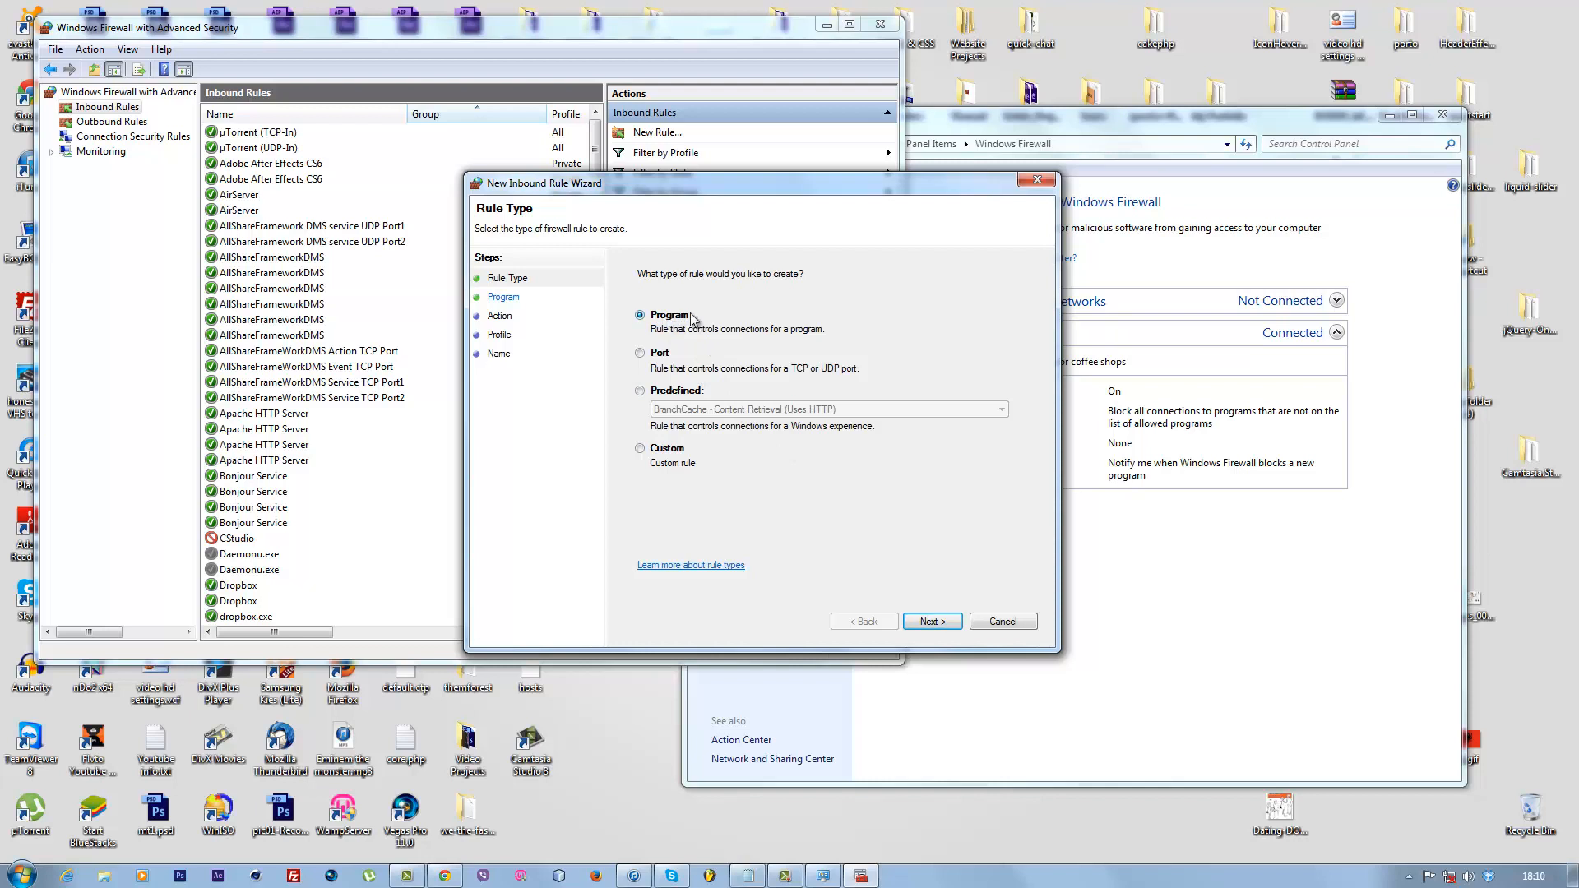
# Make it a program rule targeting CamRecorder.exe in the Camtasia Studio 8 folder
pyautogui.click(929, 622)
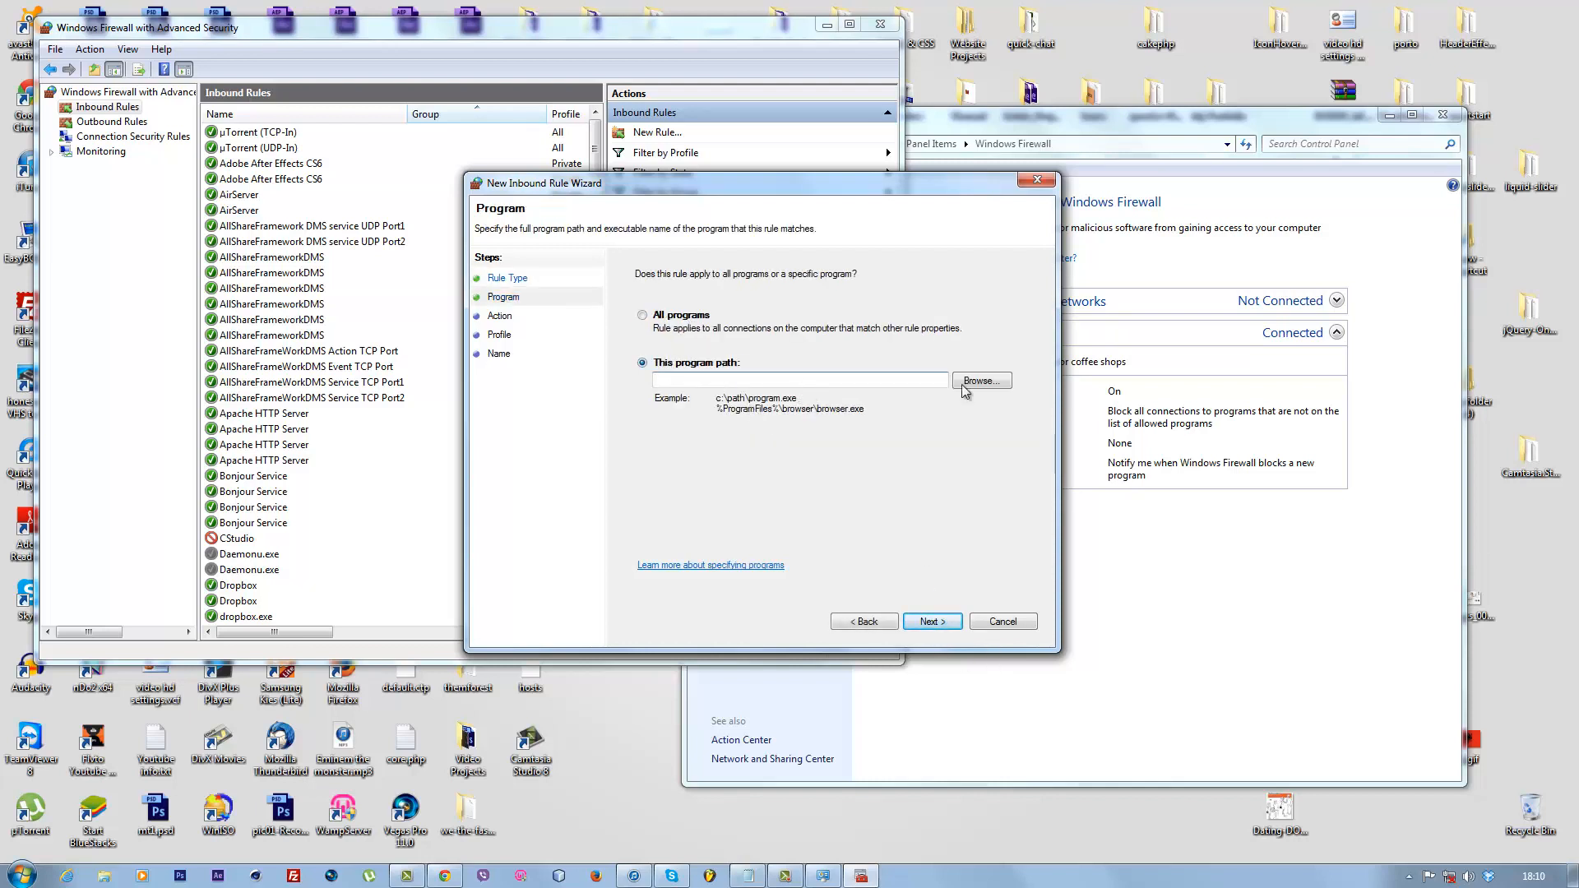
pyautogui.click(979, 380)
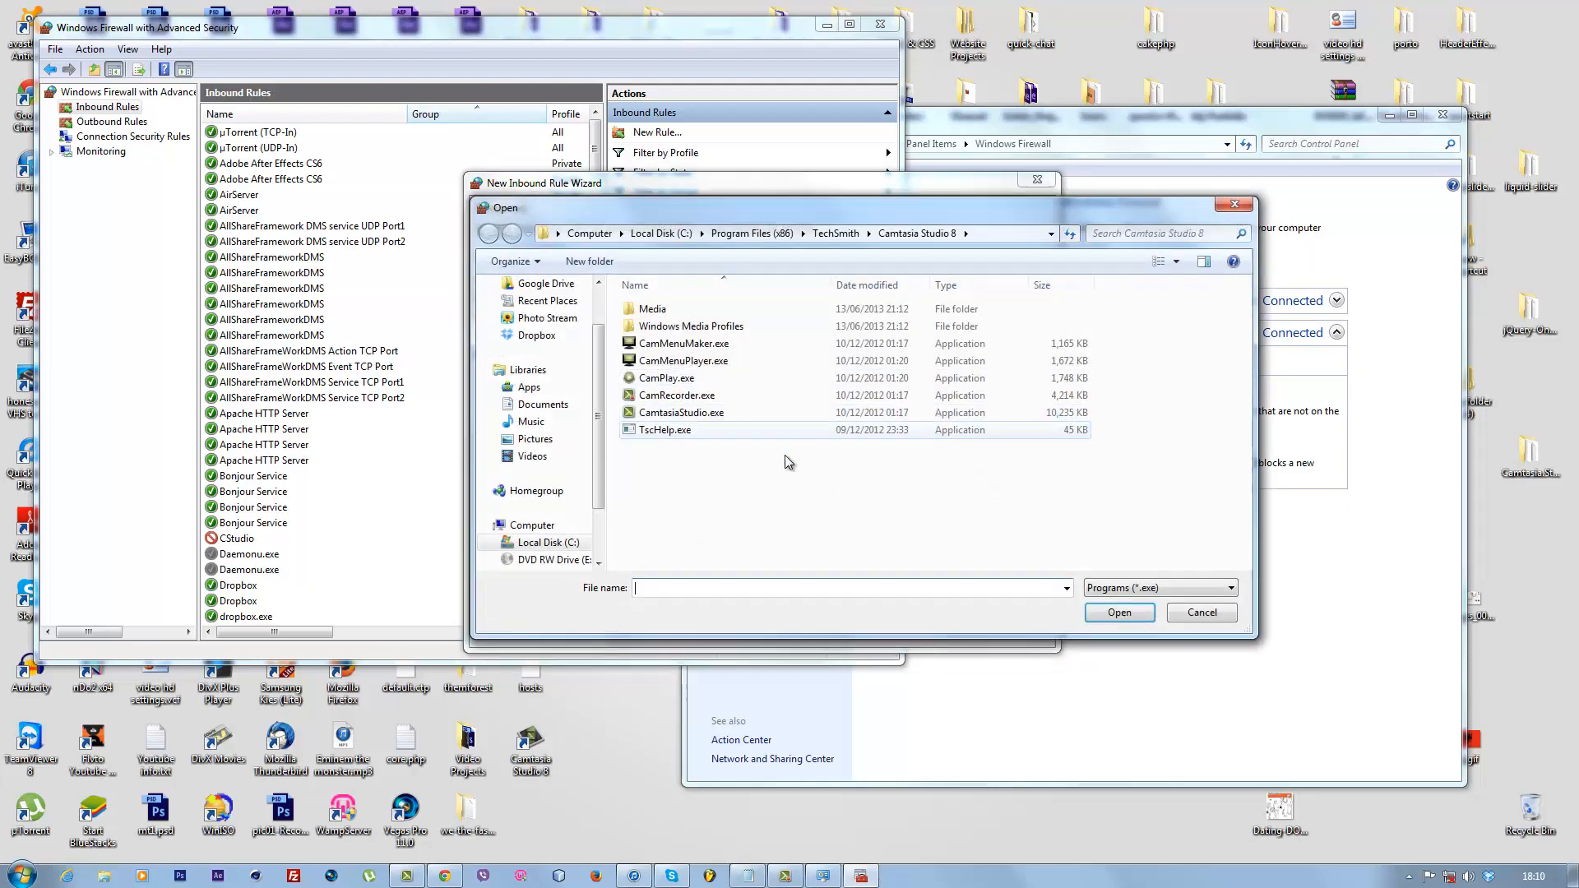
pyautogui.click(676, 395)
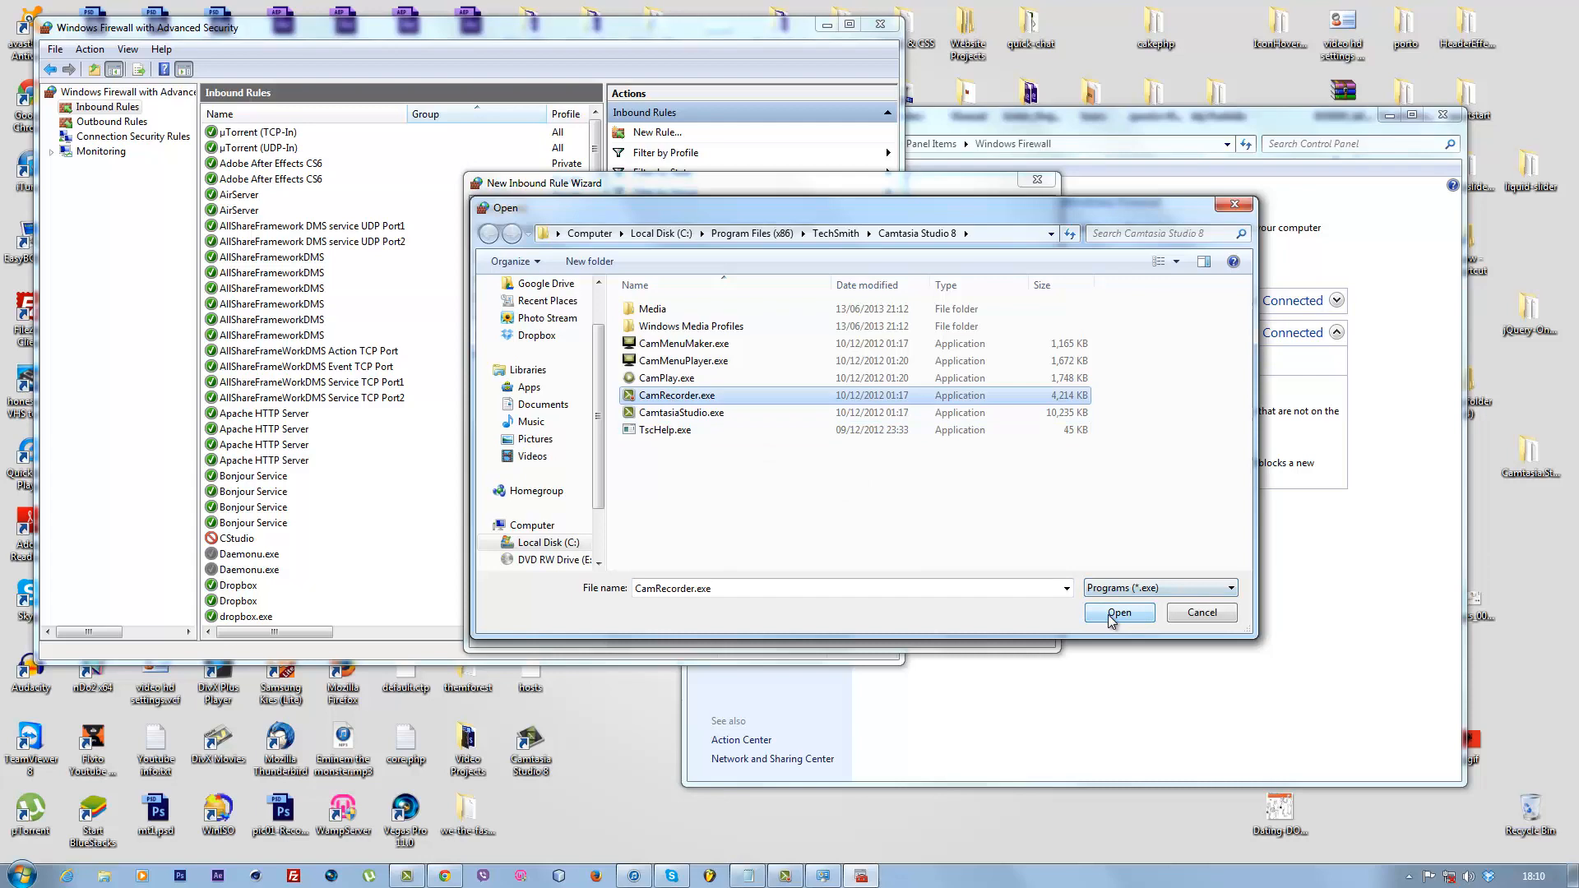
pyautogui.click(1119, 612)
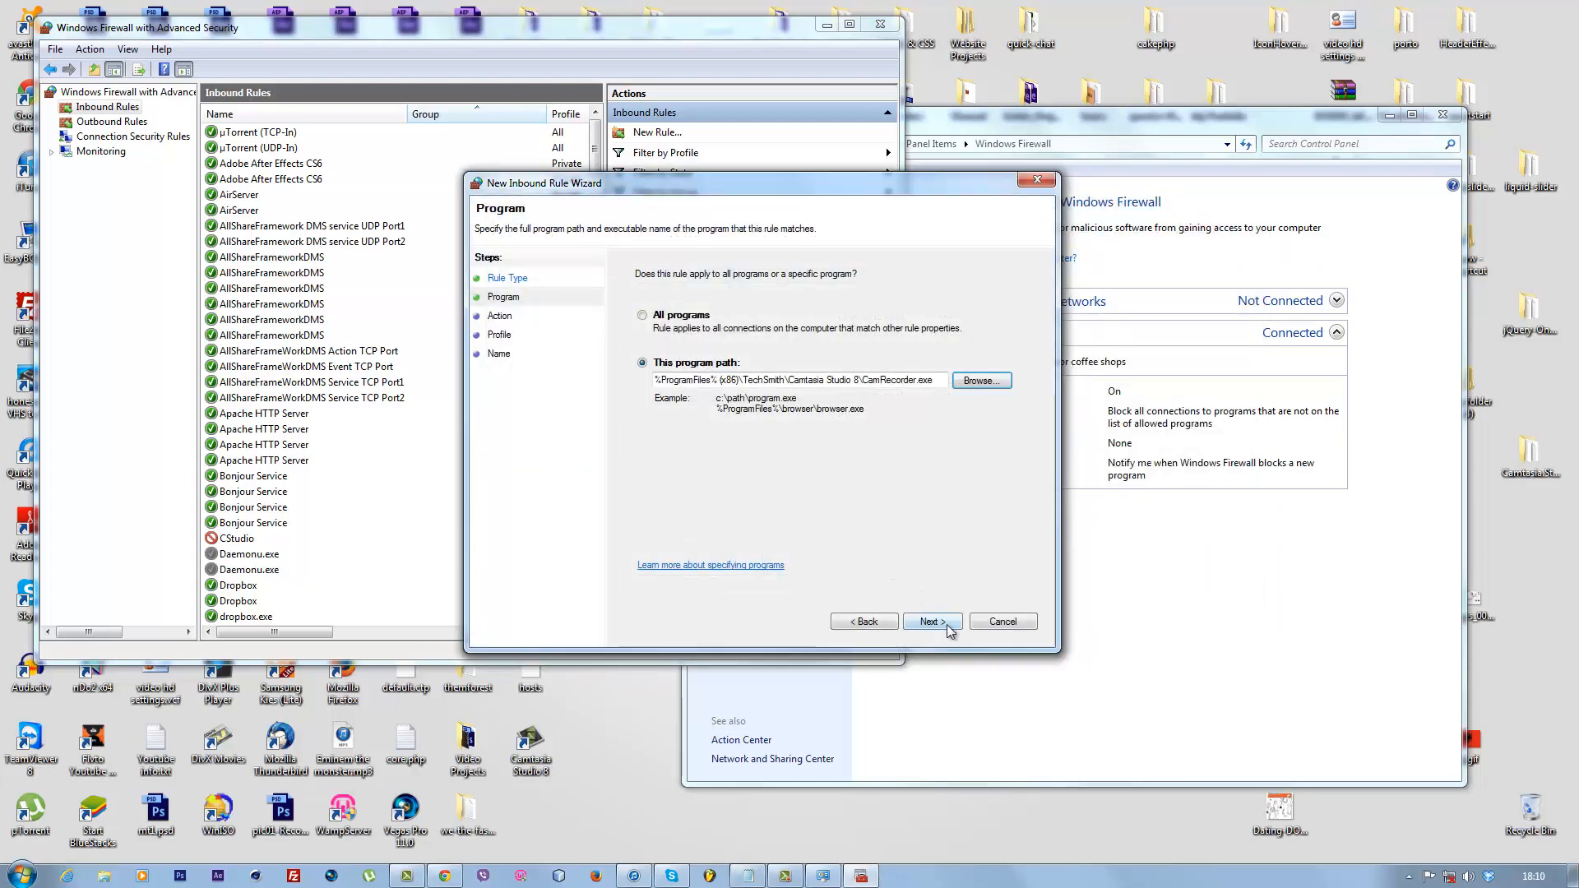
# Set the rule's action to 'Block the connection' and reposition the wizard window
pyautogui.click(928, 620)
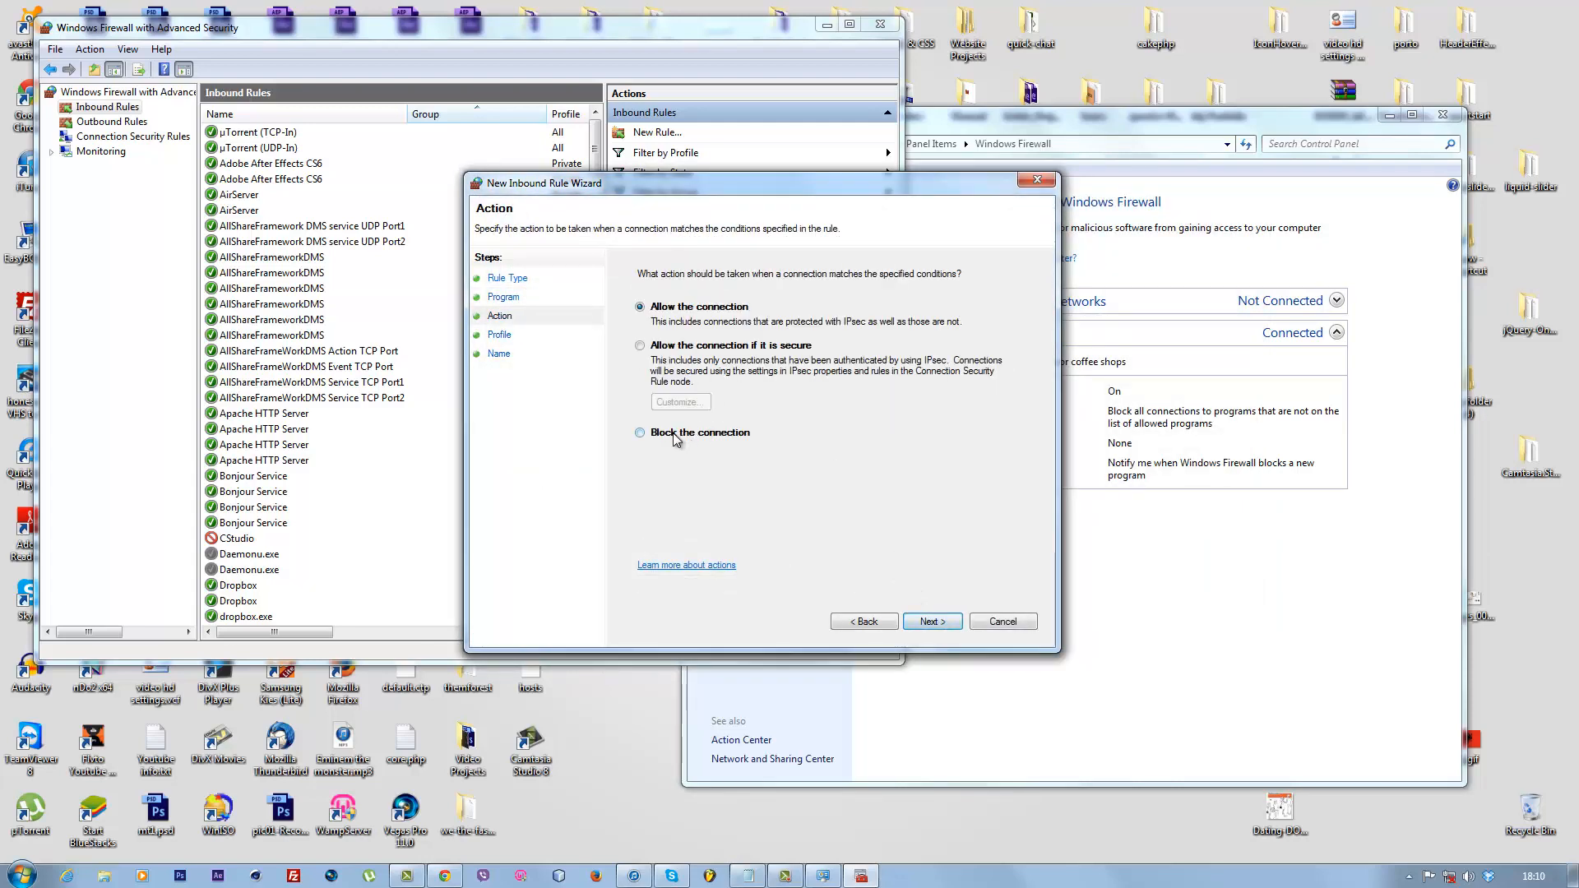
pyautogui.click(640, 432)
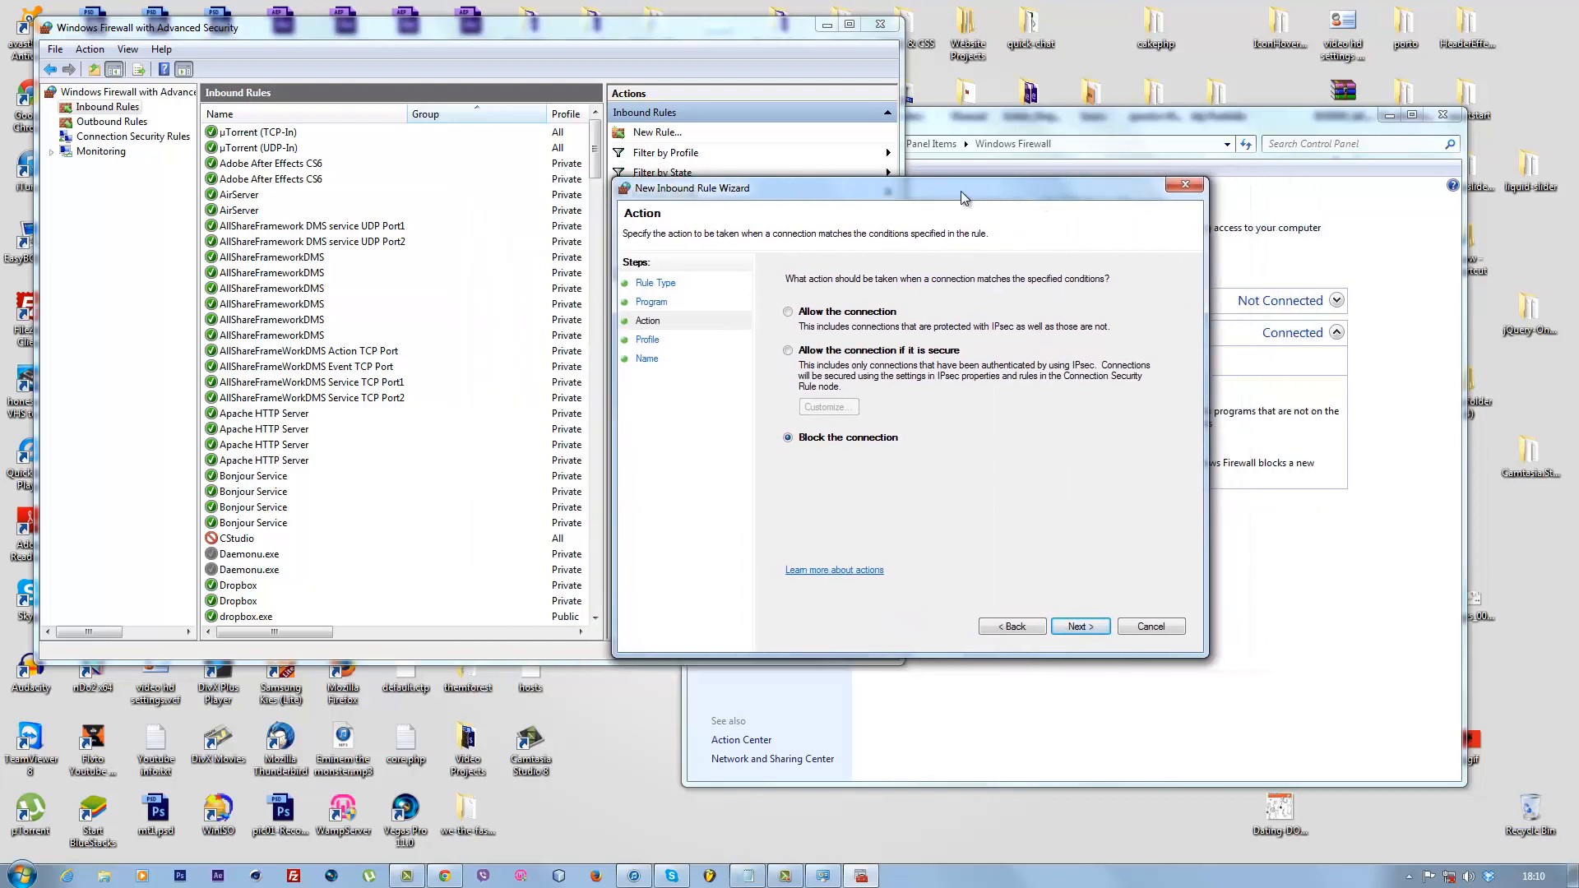
pyautogui.moveTo(962, 196); pyautogui.dragTo(826, 187)
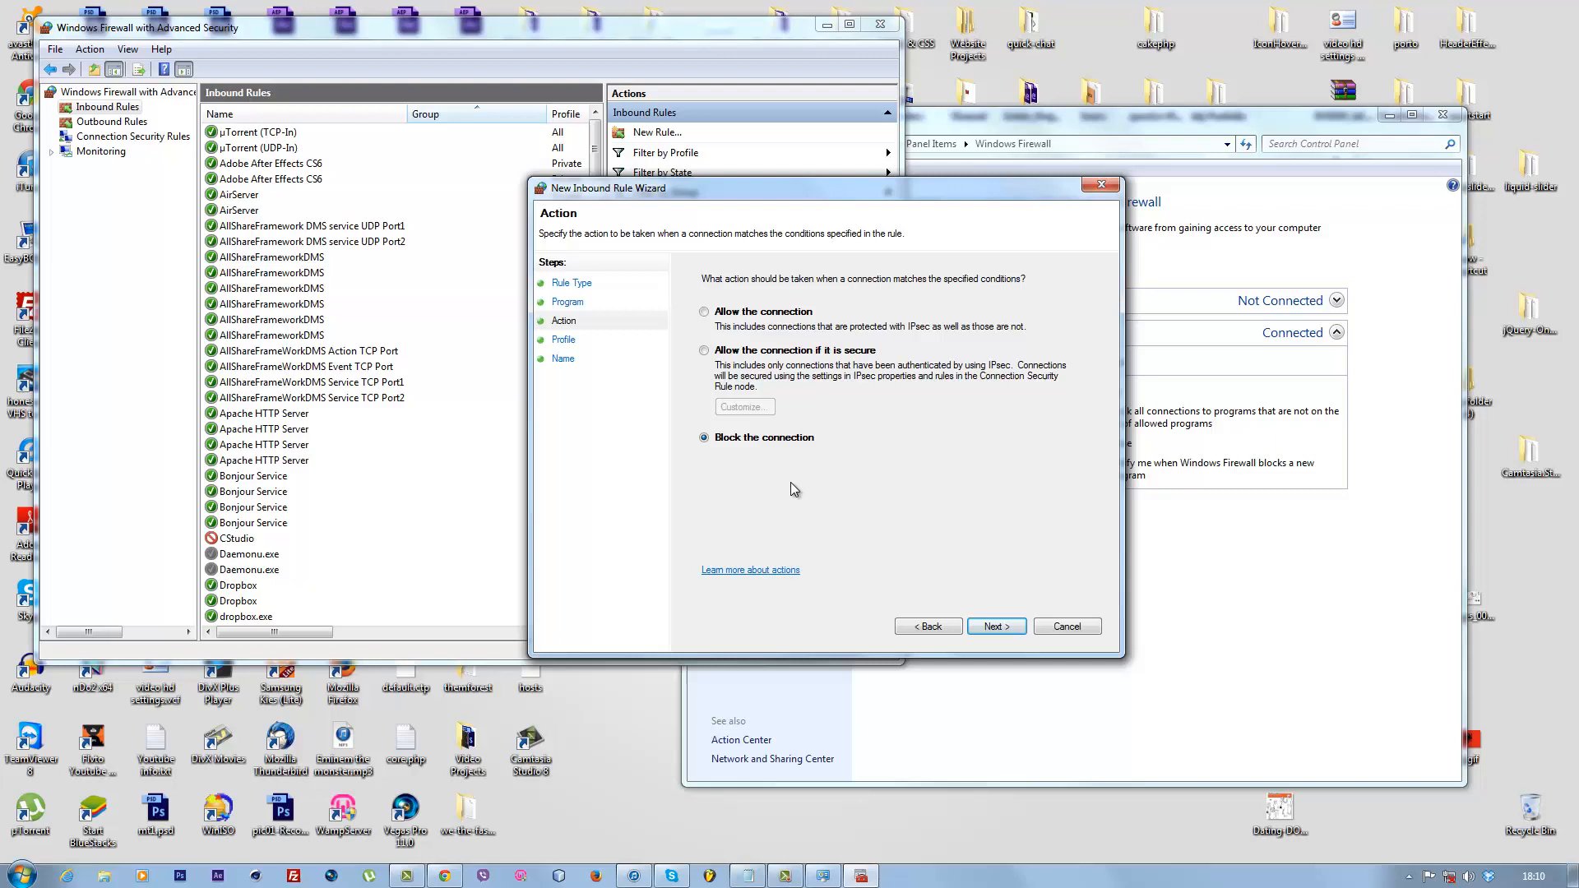
pyautogui.moveTo(872, 508)
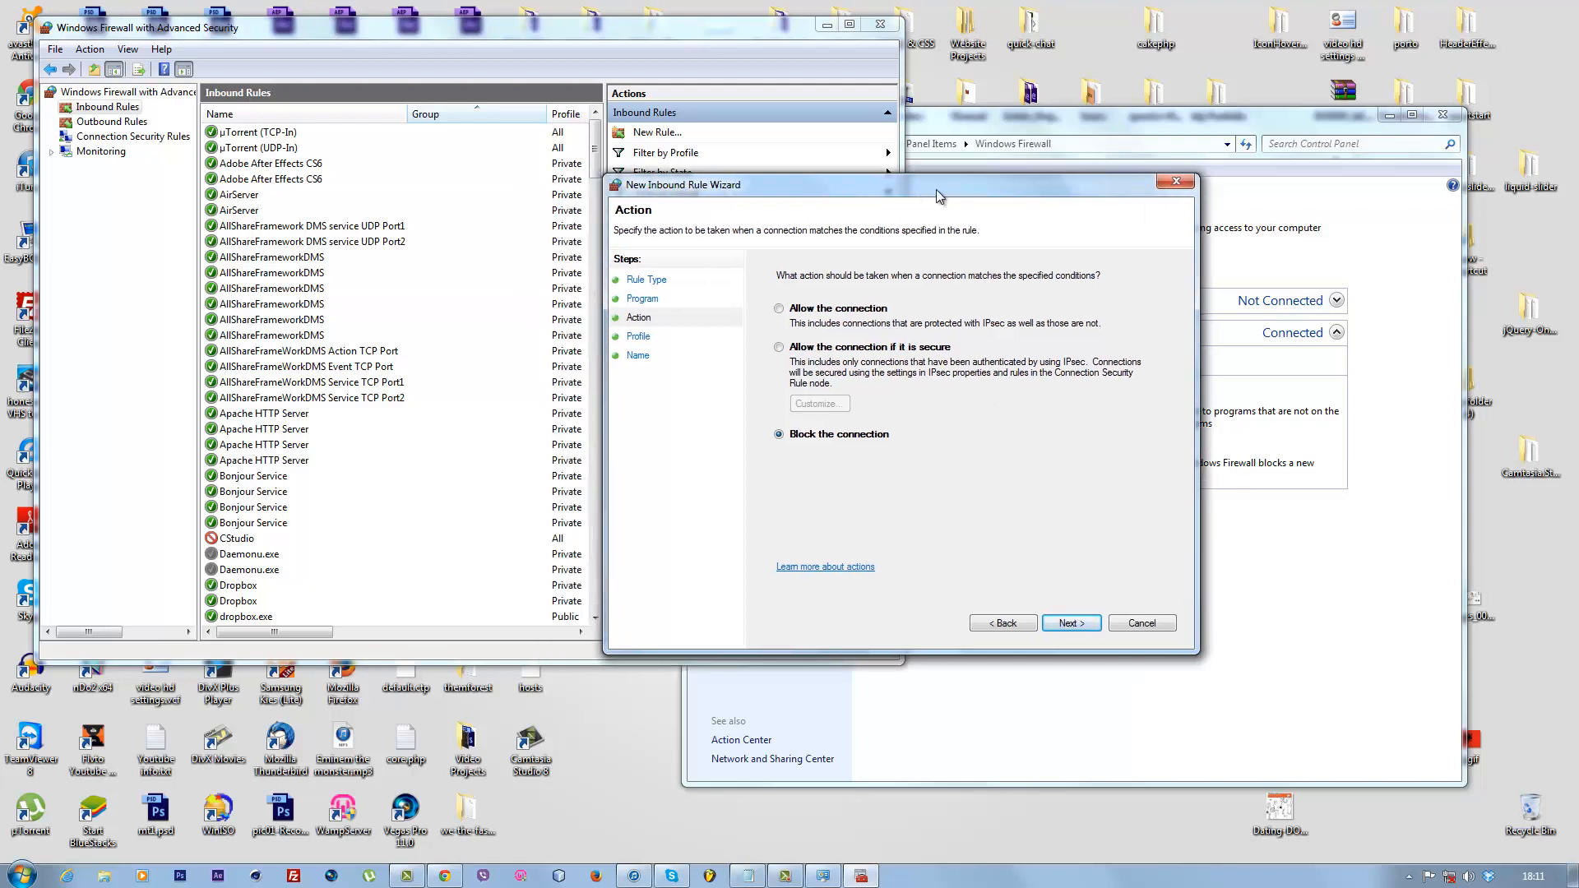
pyautogui.moveTo(936, 184); pyautogui.dragTo(625, 142)
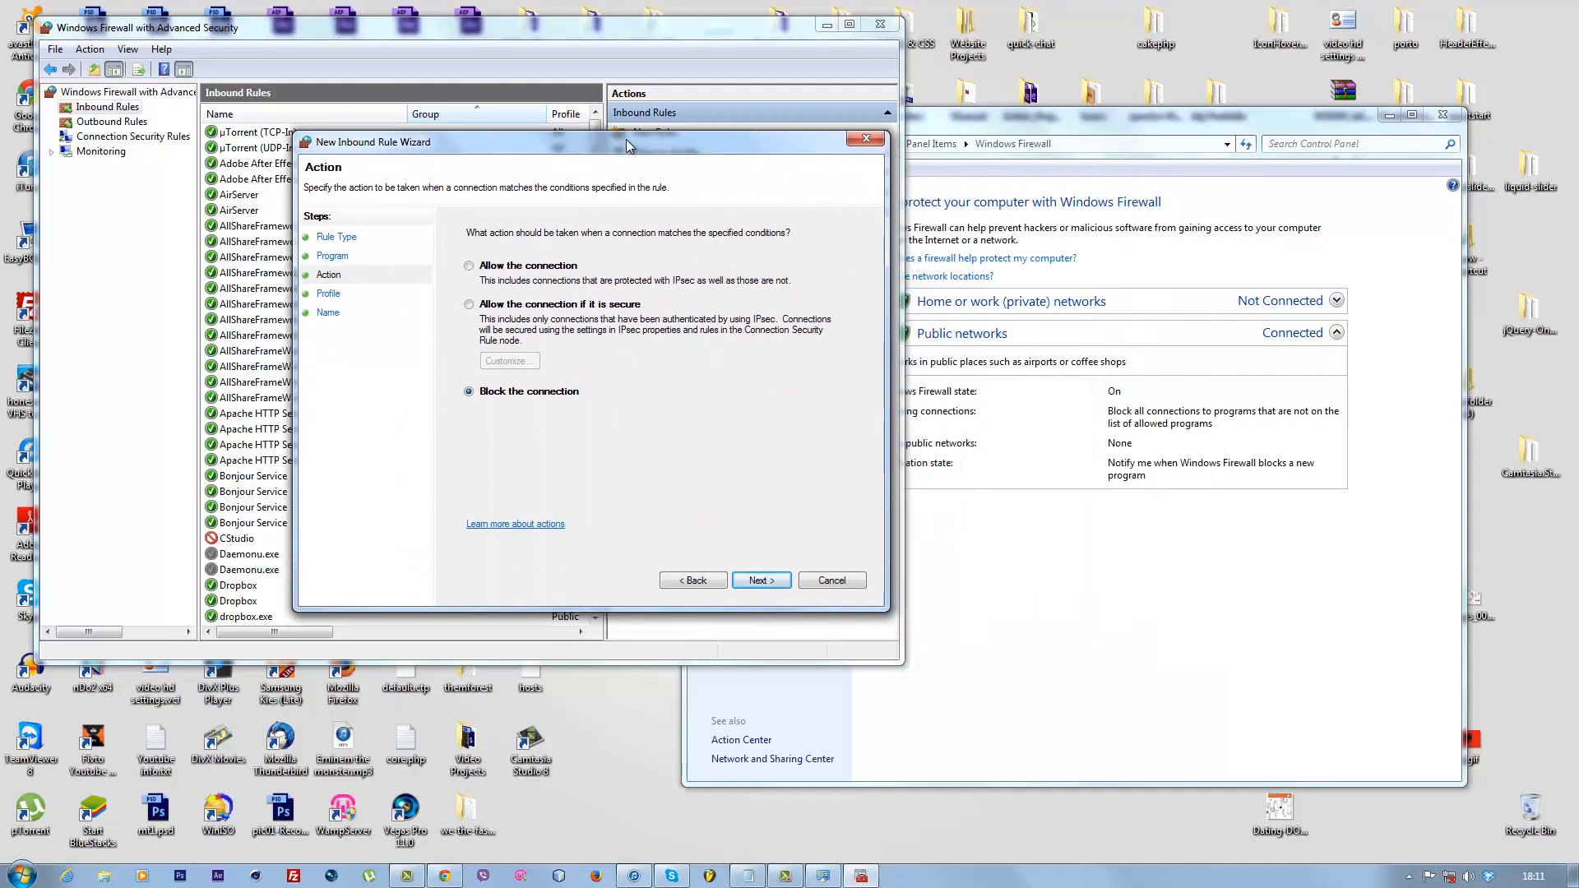
pyautogui.moveTo(625, 141); pyautogui.dragTo(645, 130)
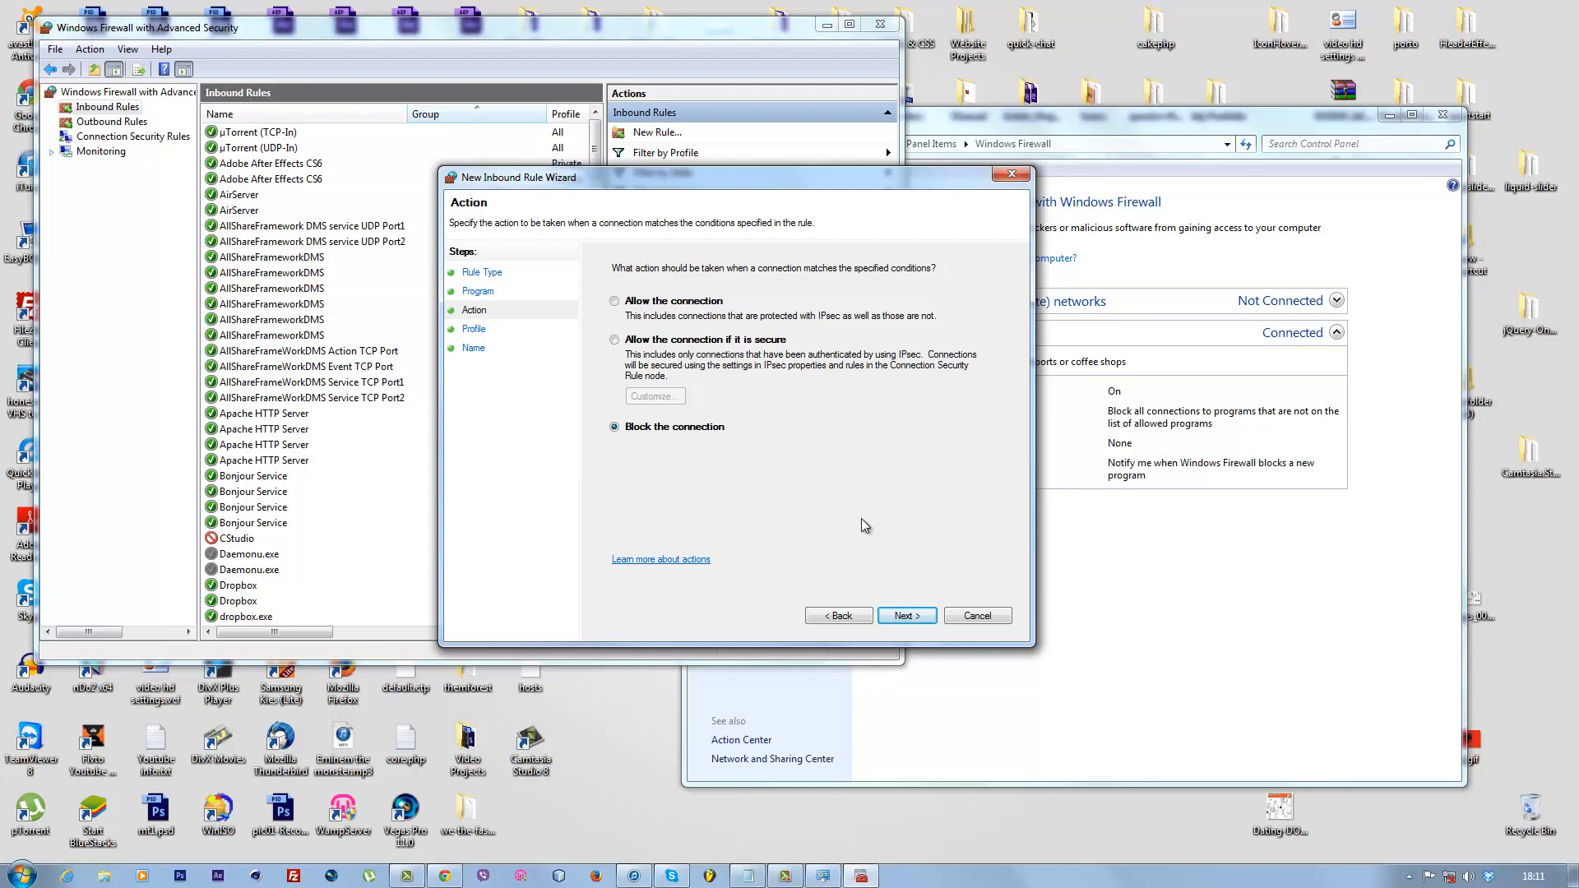
pyautogui.moveTo(905, 616)
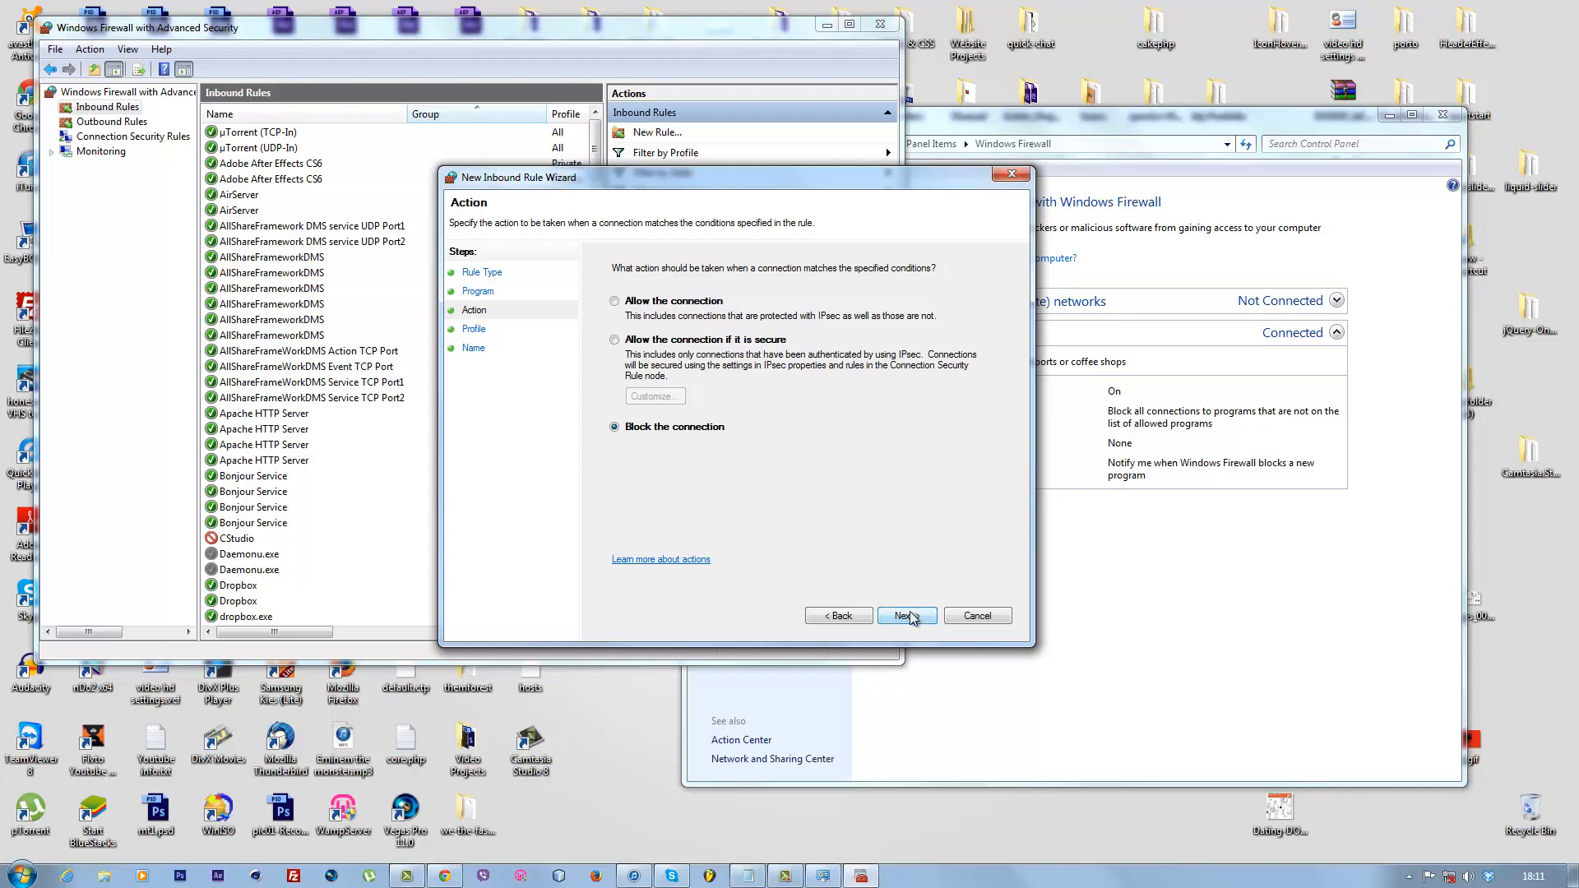
# Keep all profiles, name the rule CStudio2 and finish the wizard
pyautogui.click(905, 615)
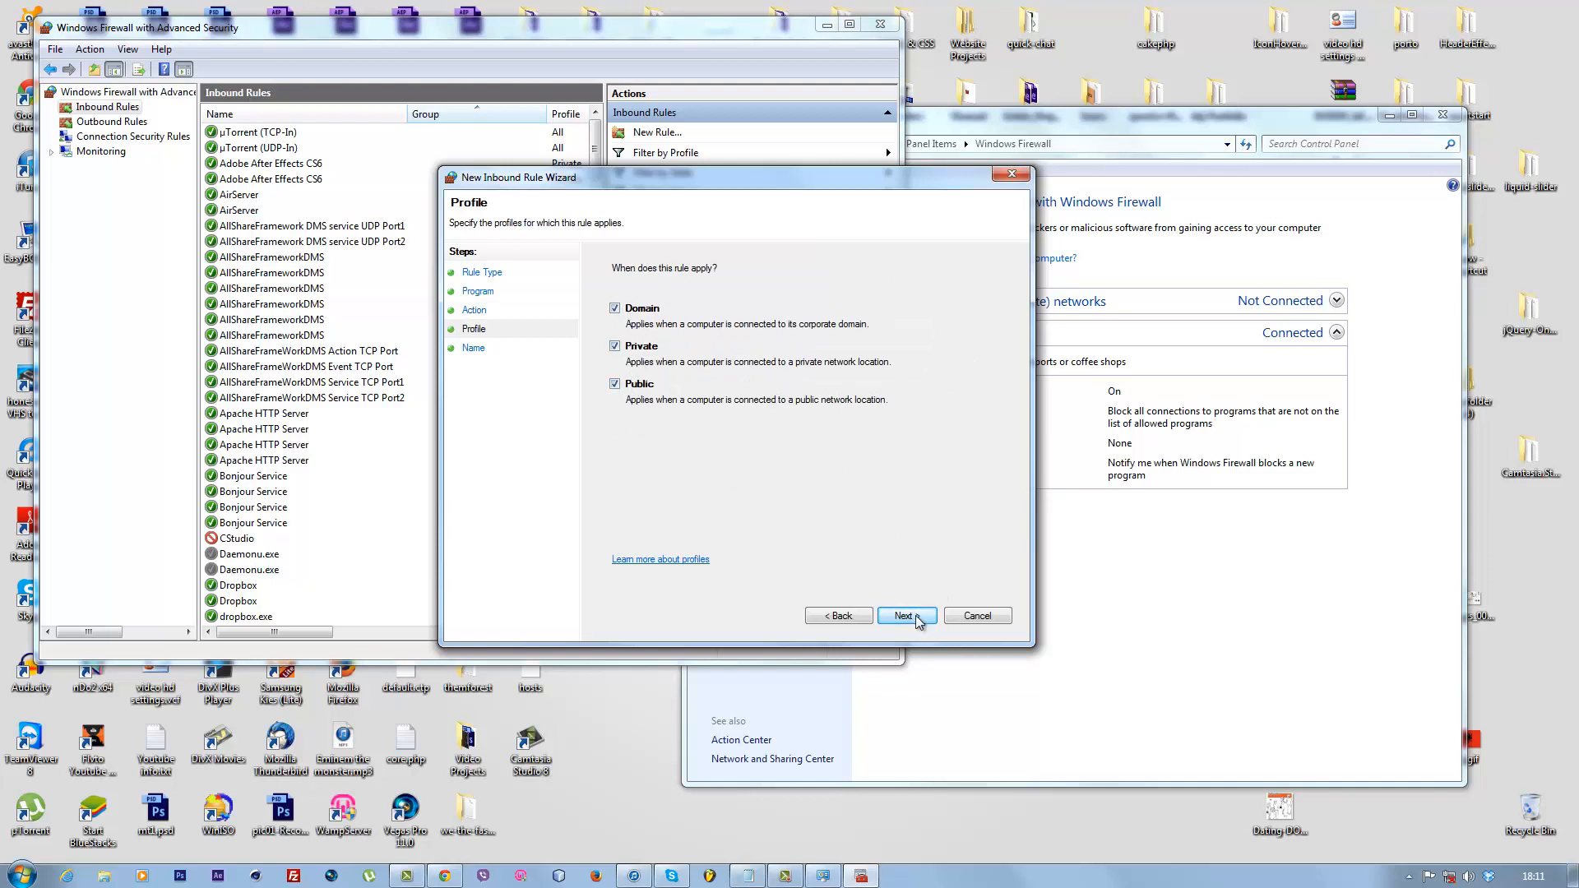
pyautogui.click(905, 615)
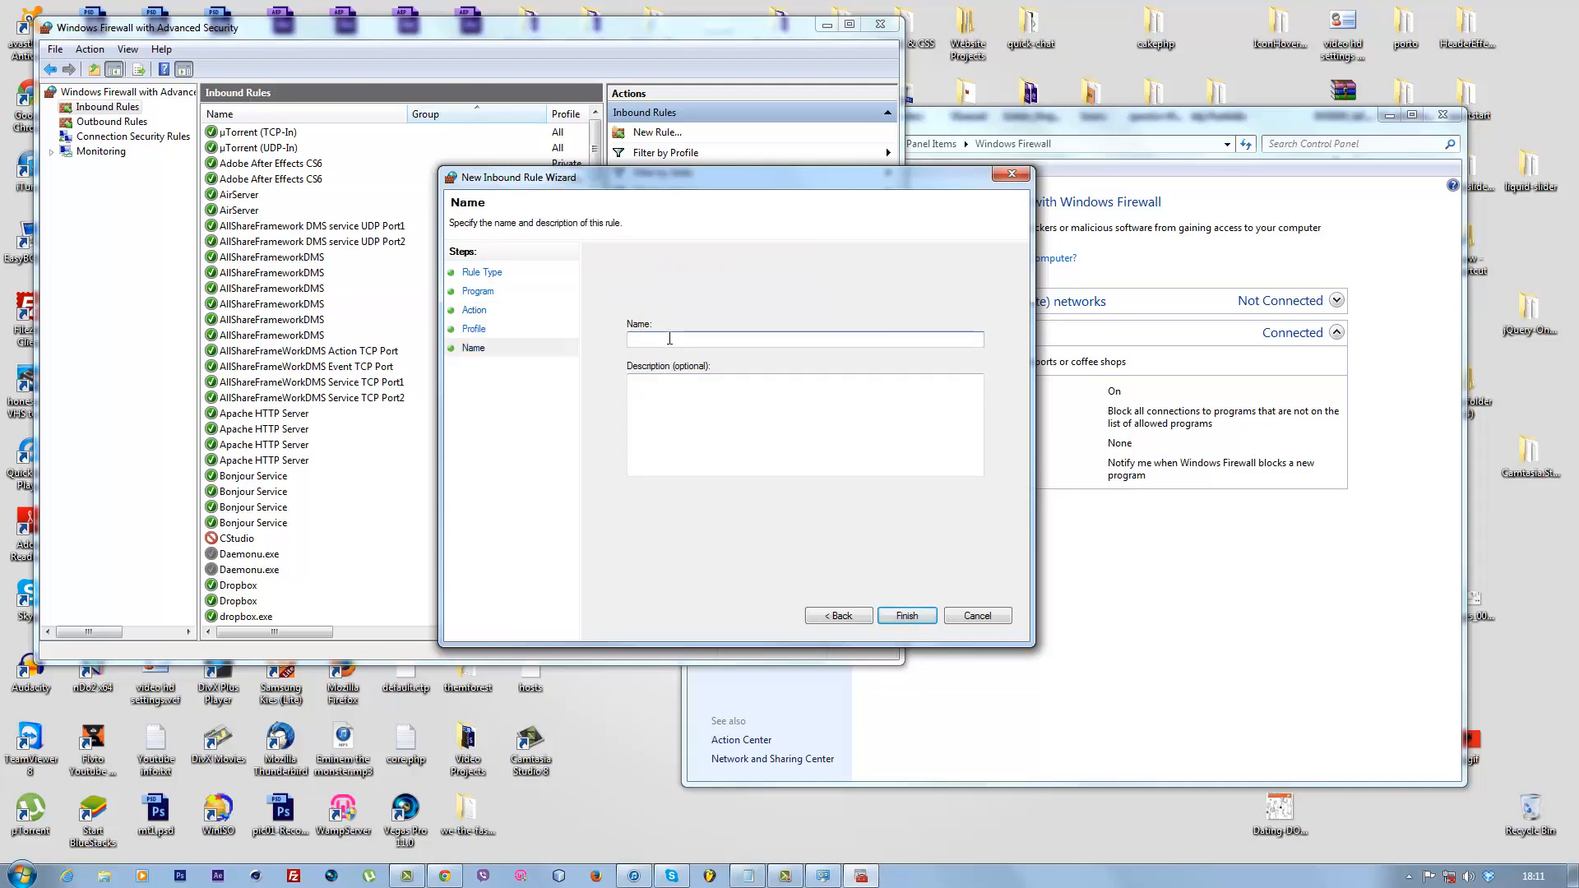
pyautogui.click(802, 339)
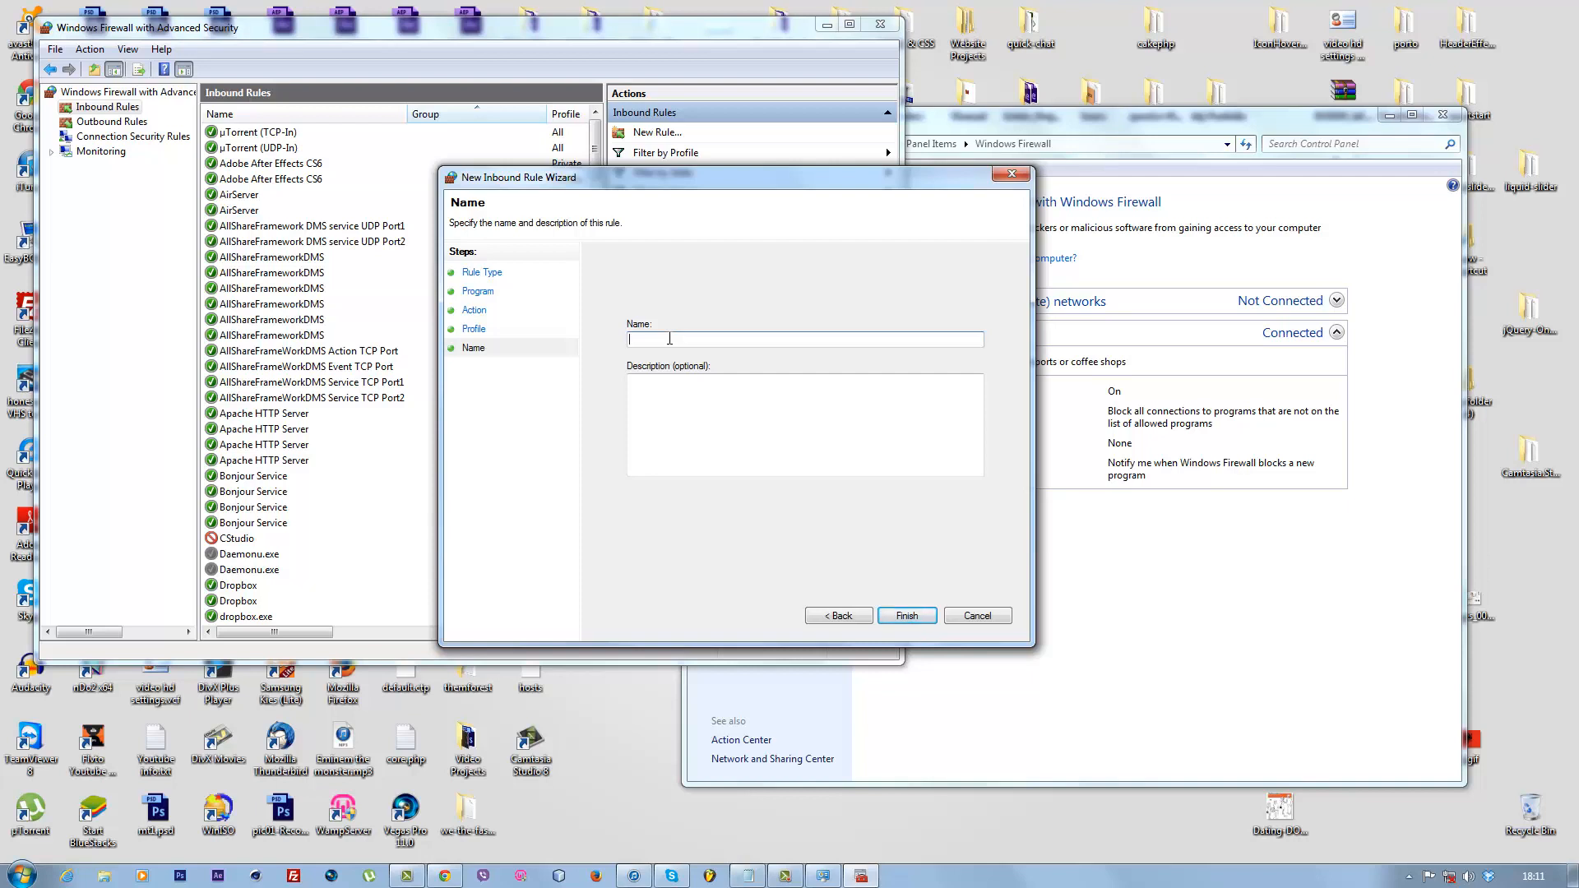
pyautogui.write('CStudio2')
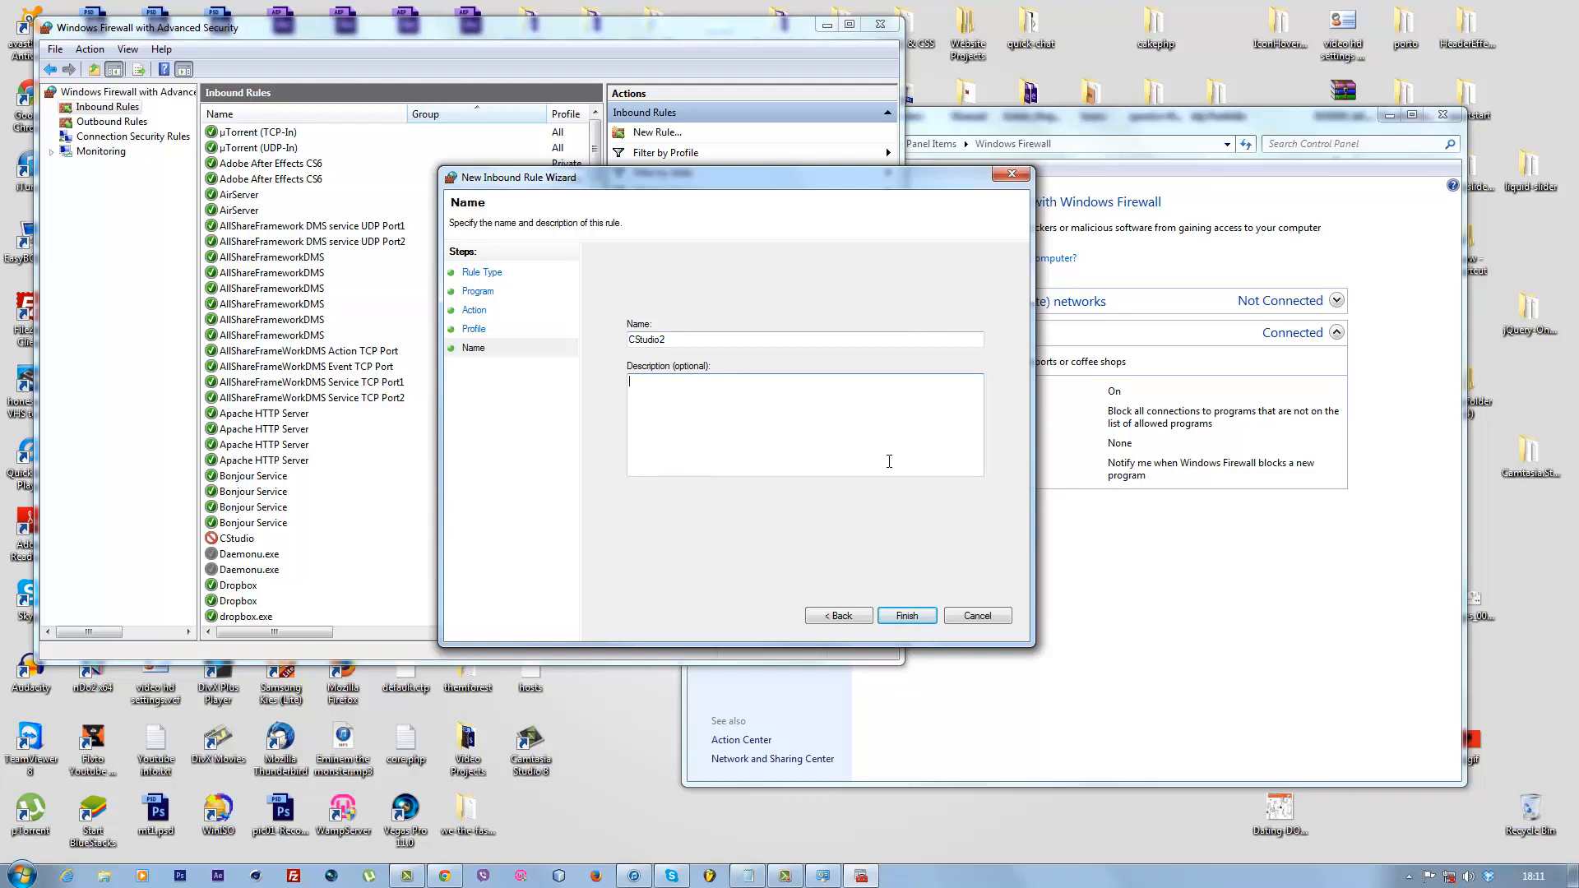
pyautogui.click(905, 615)
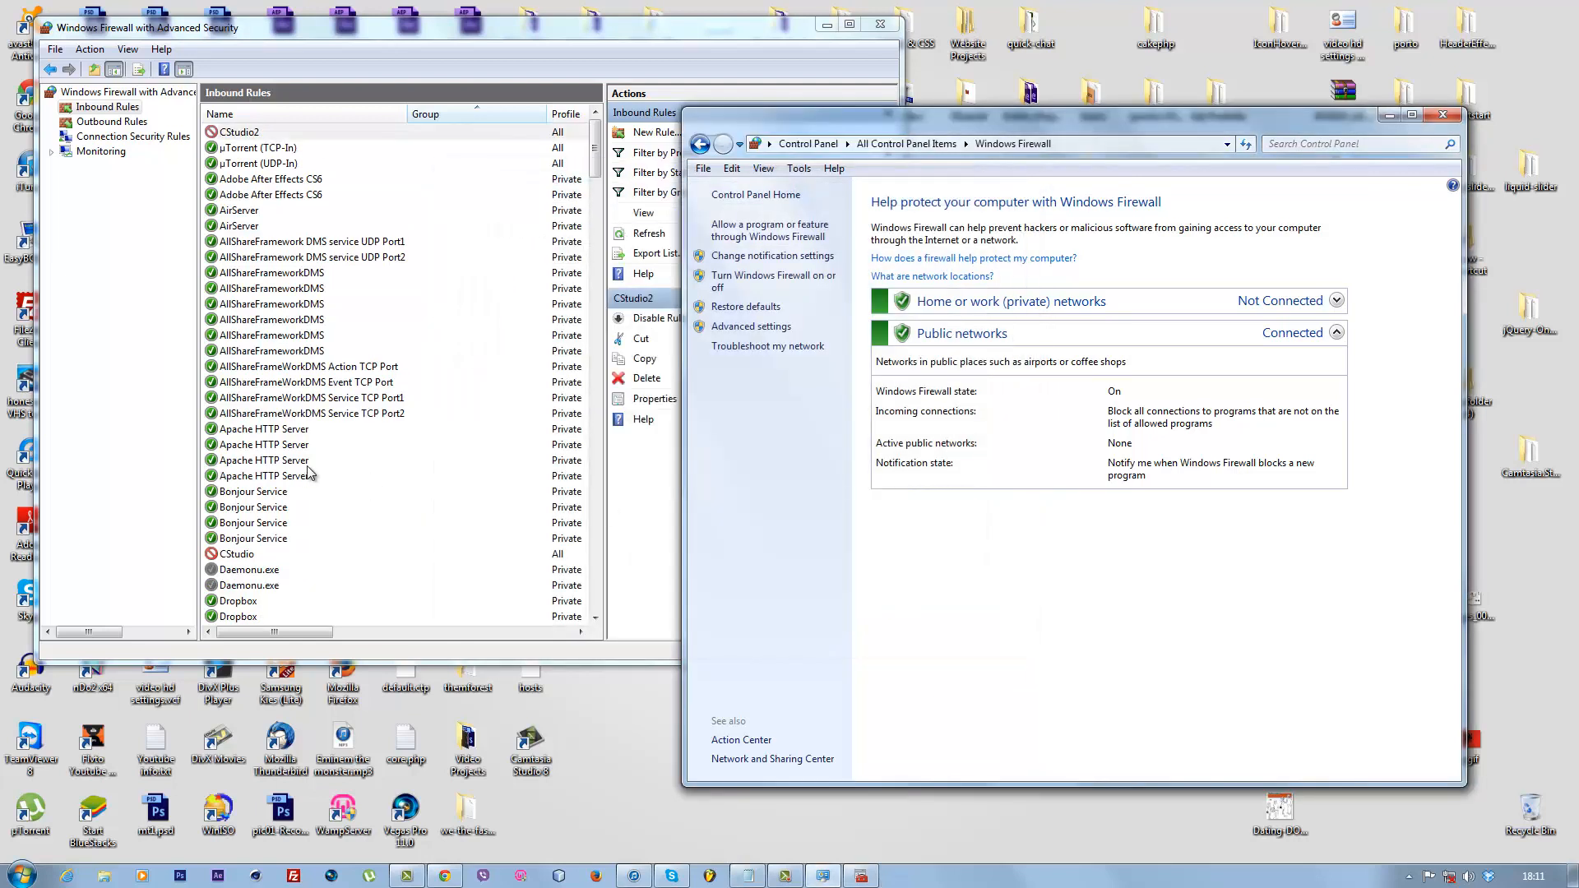
# Select the new CStudio2 rule in Inbound Rules and close the firewall console
pyautogui.click(239, 132)
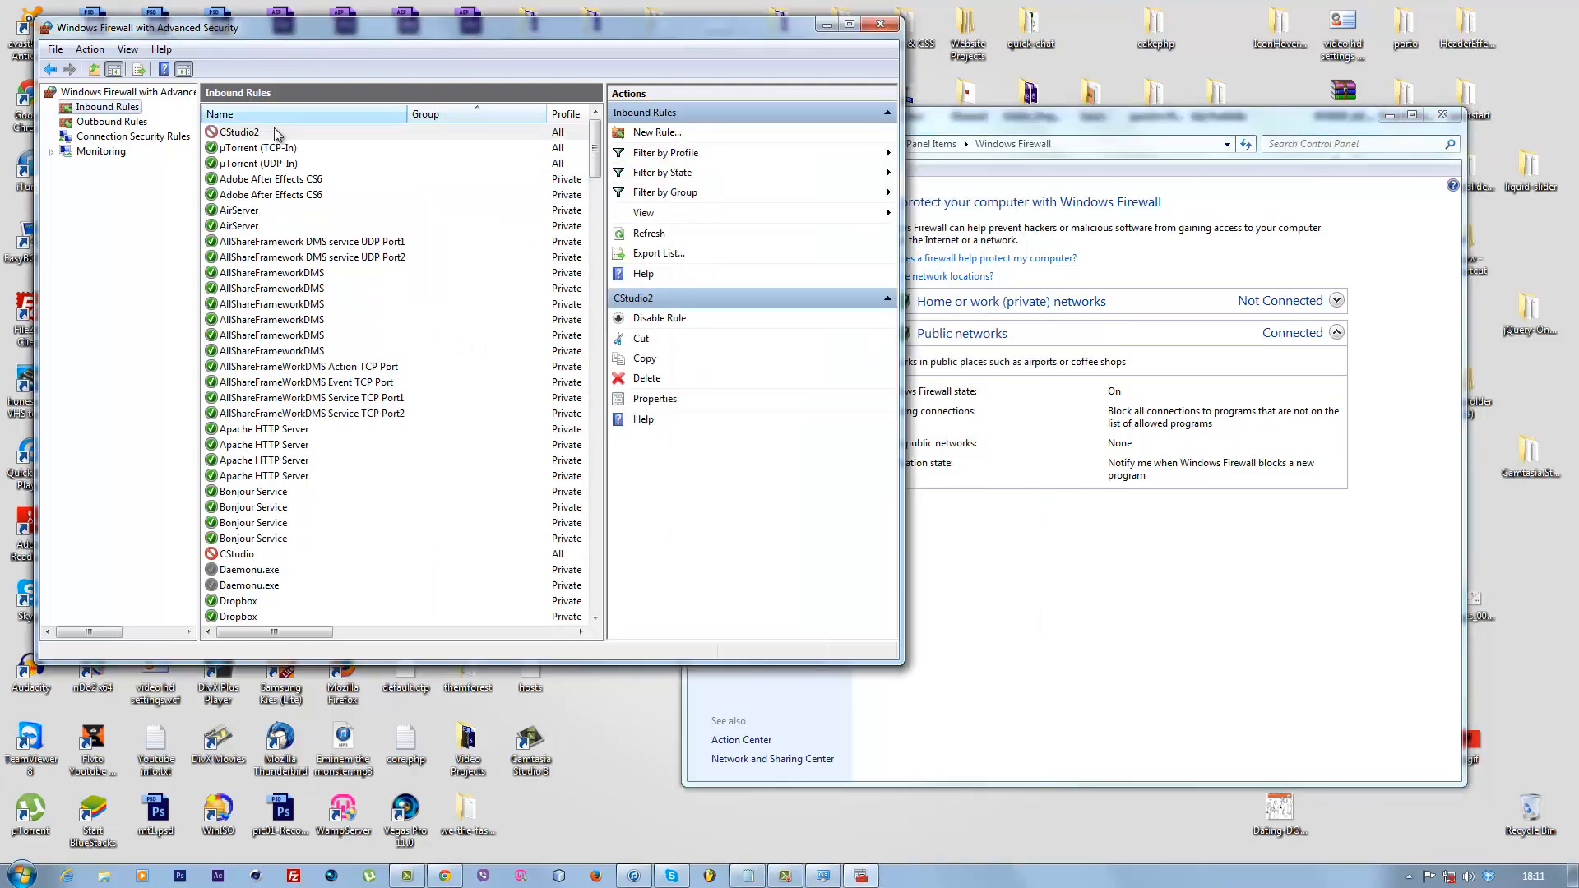
pyautogui.click(239, 132)
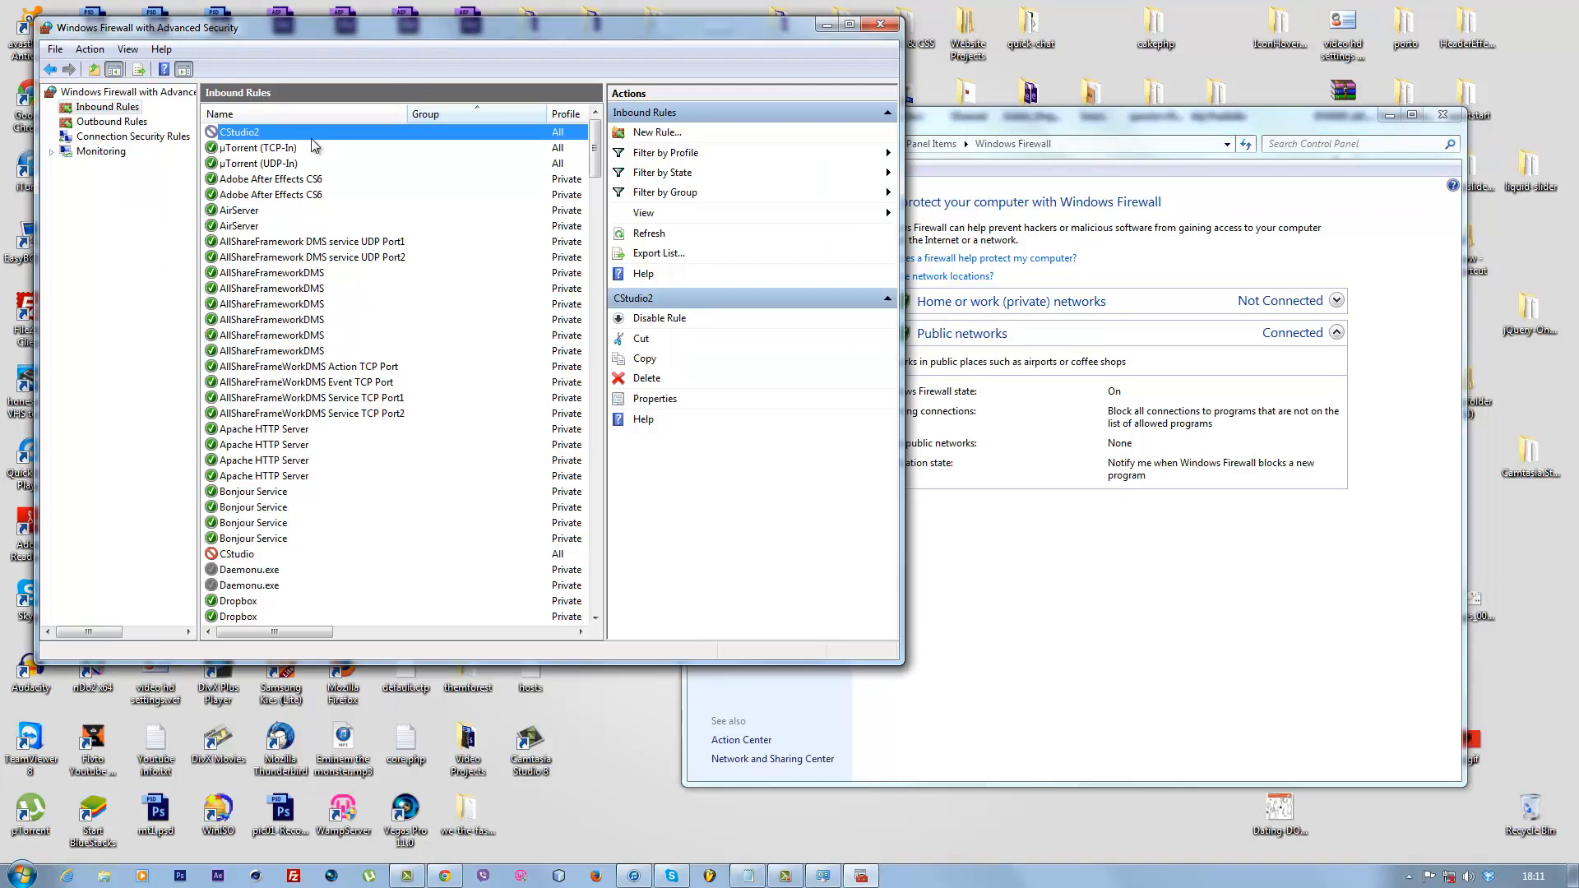
pyautogui.moveTo(875, 35)
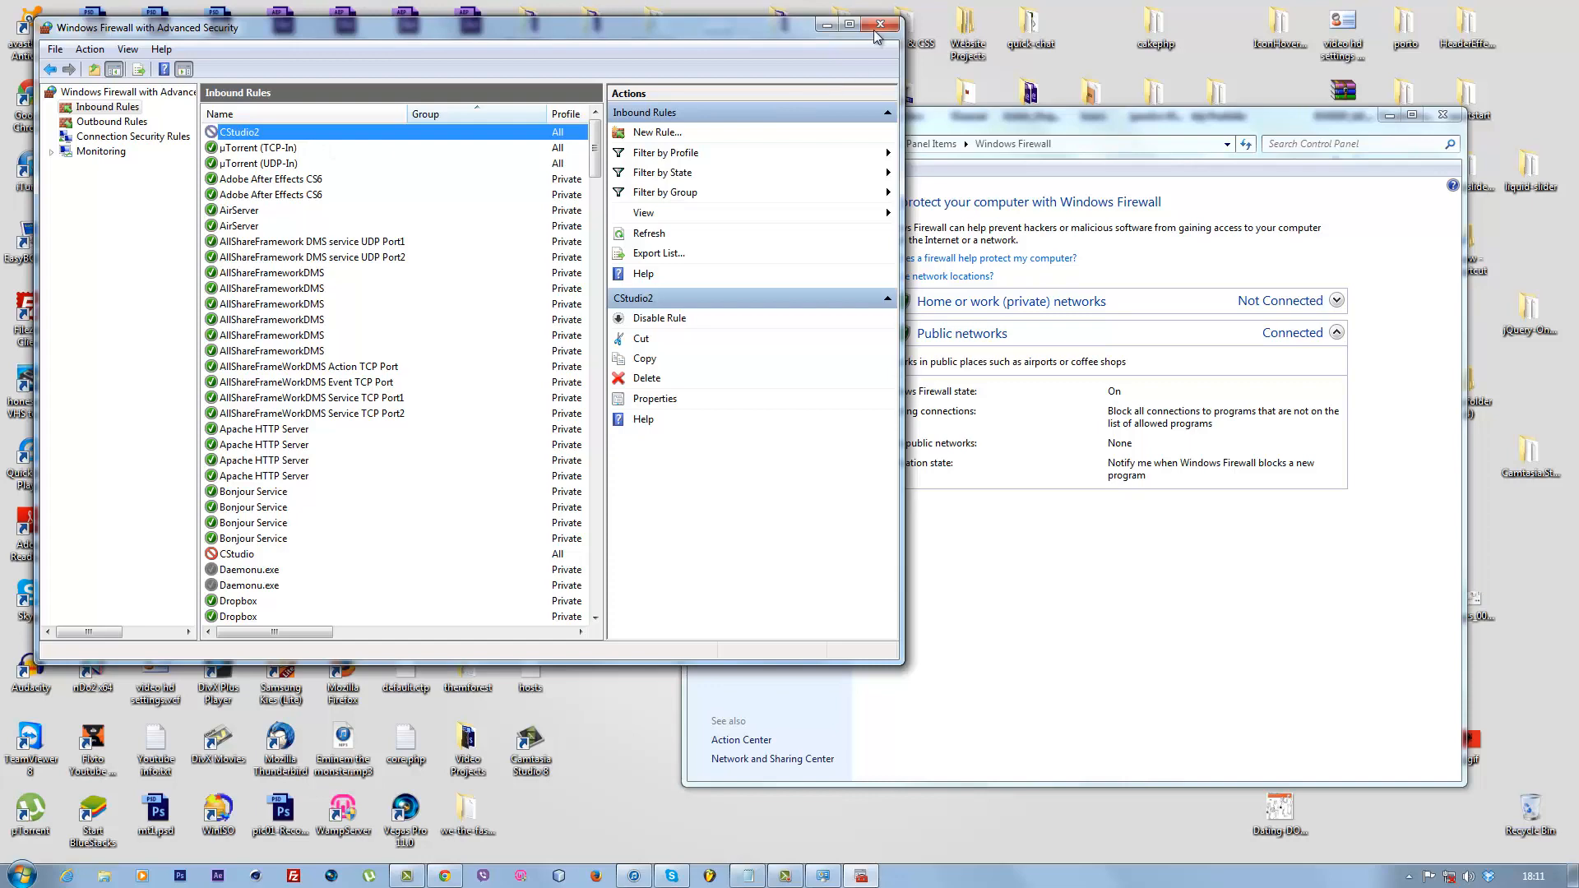
pyautogui.click(882, 23)
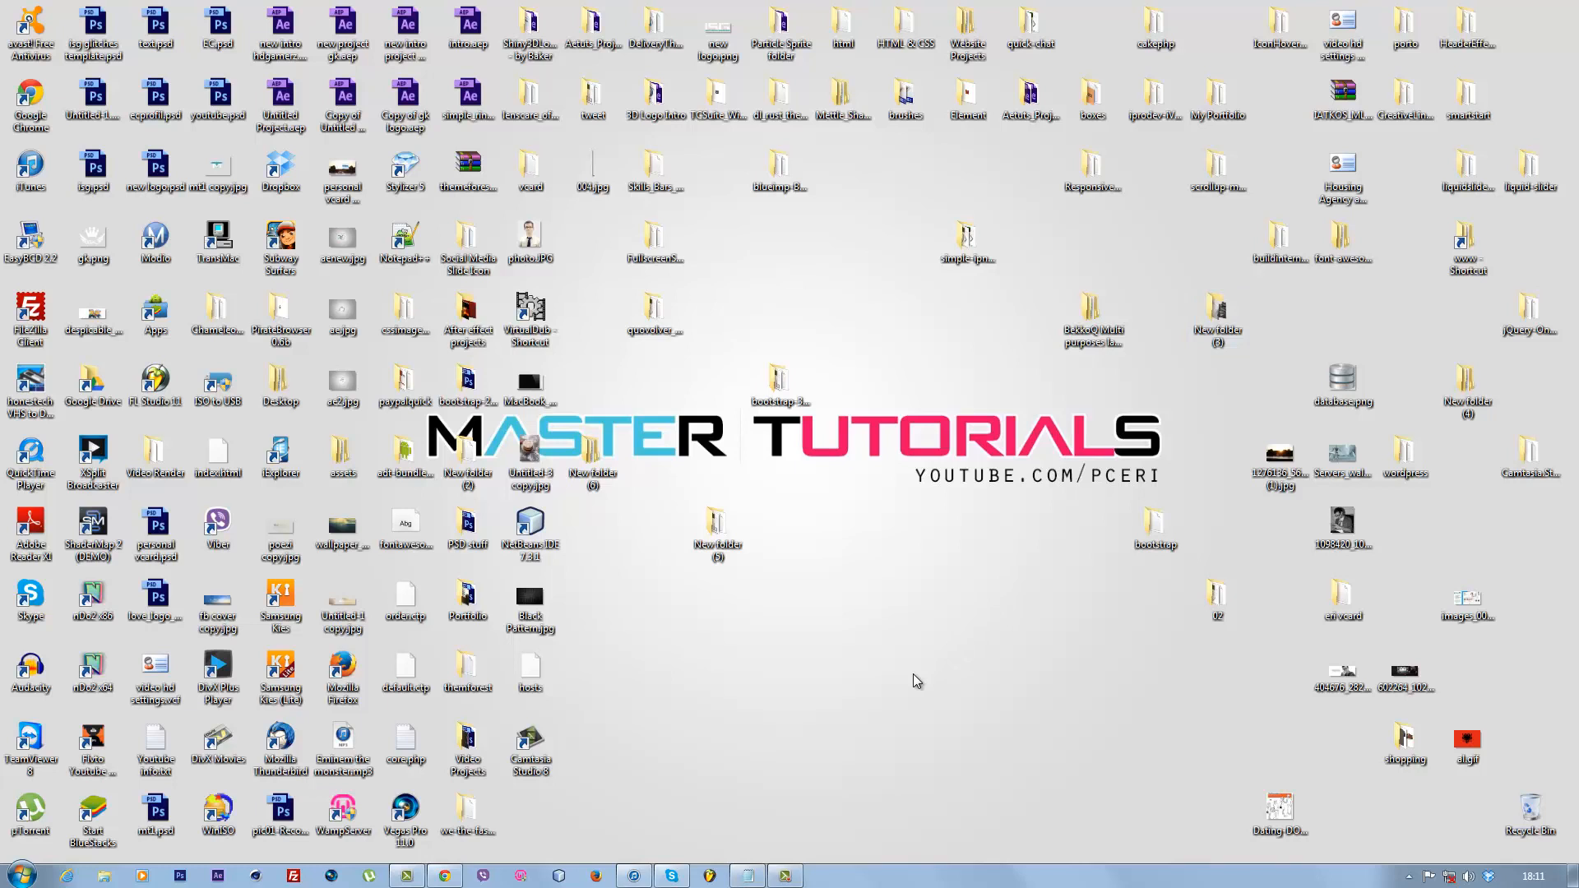
pyautogui.moveTo(921, 673)
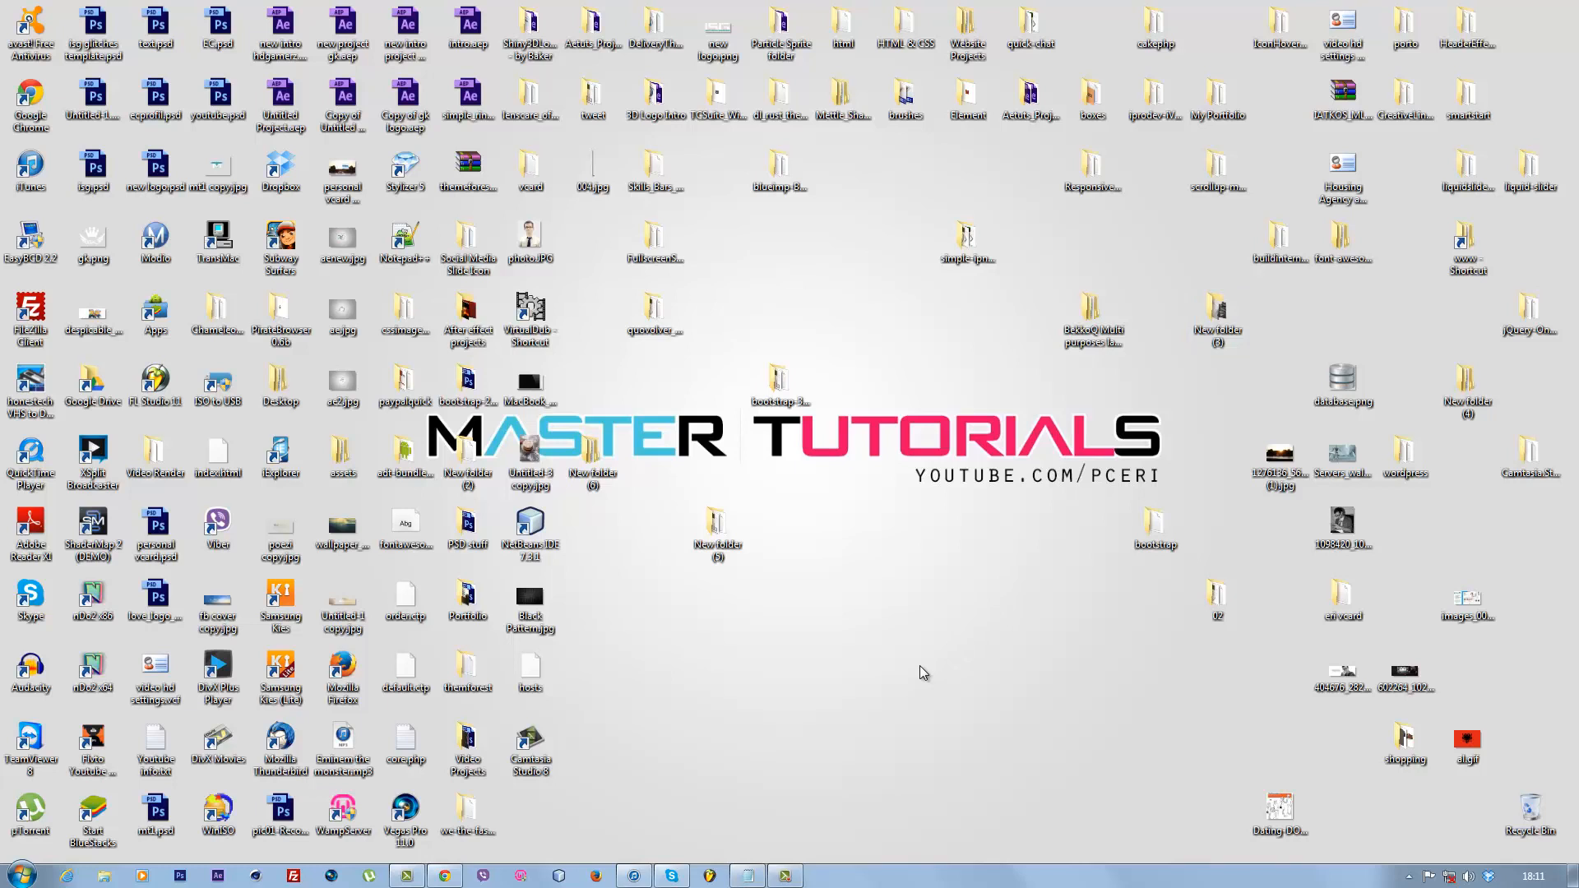
pyautogui.moveTo(943, 773)
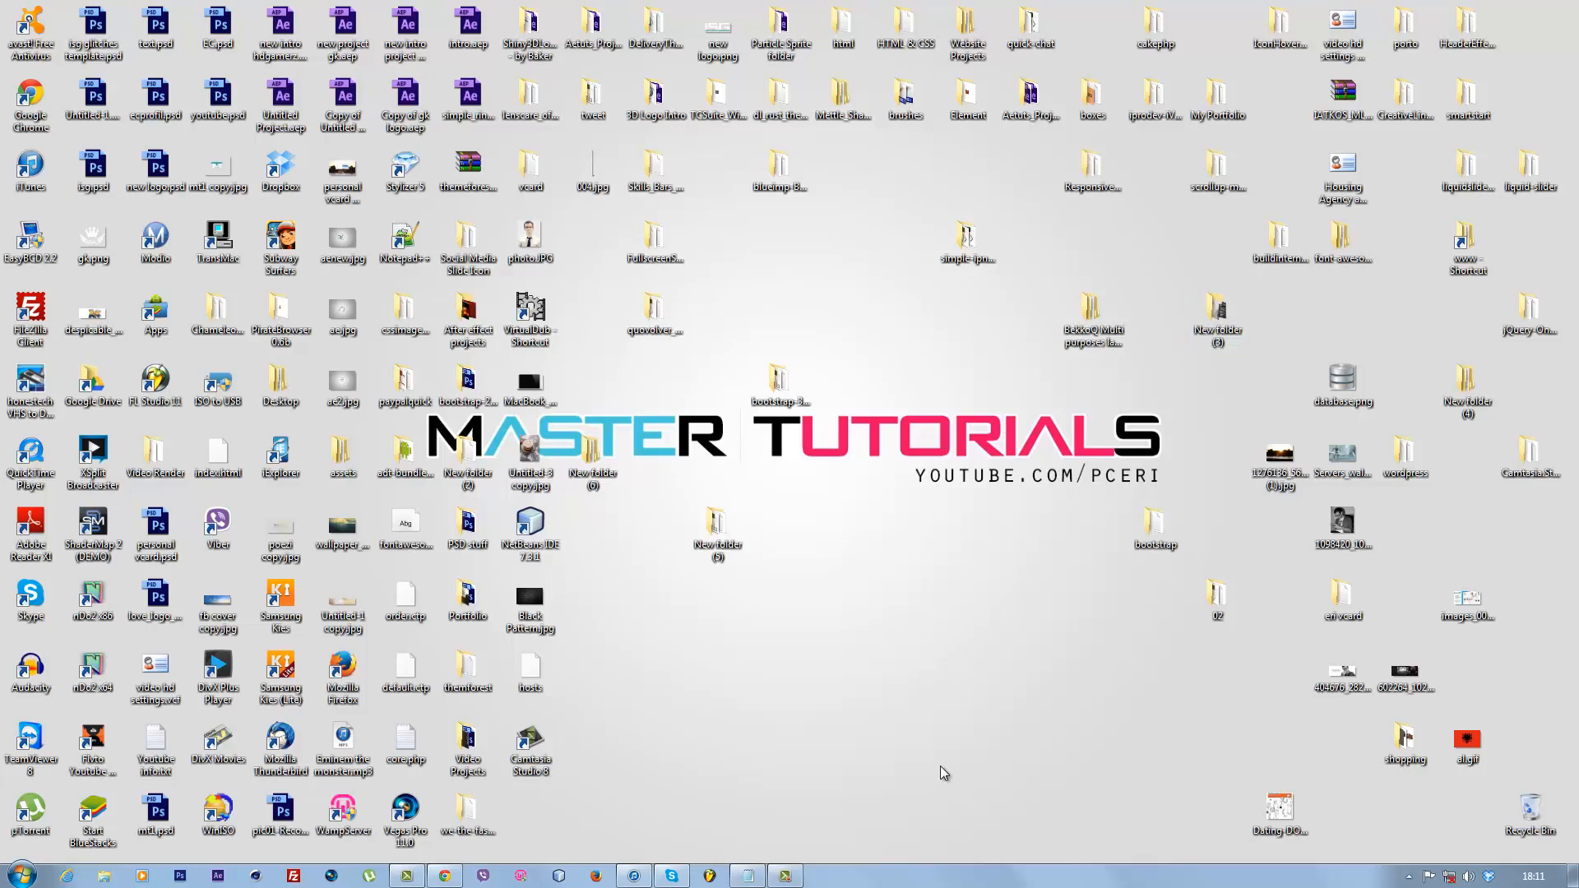